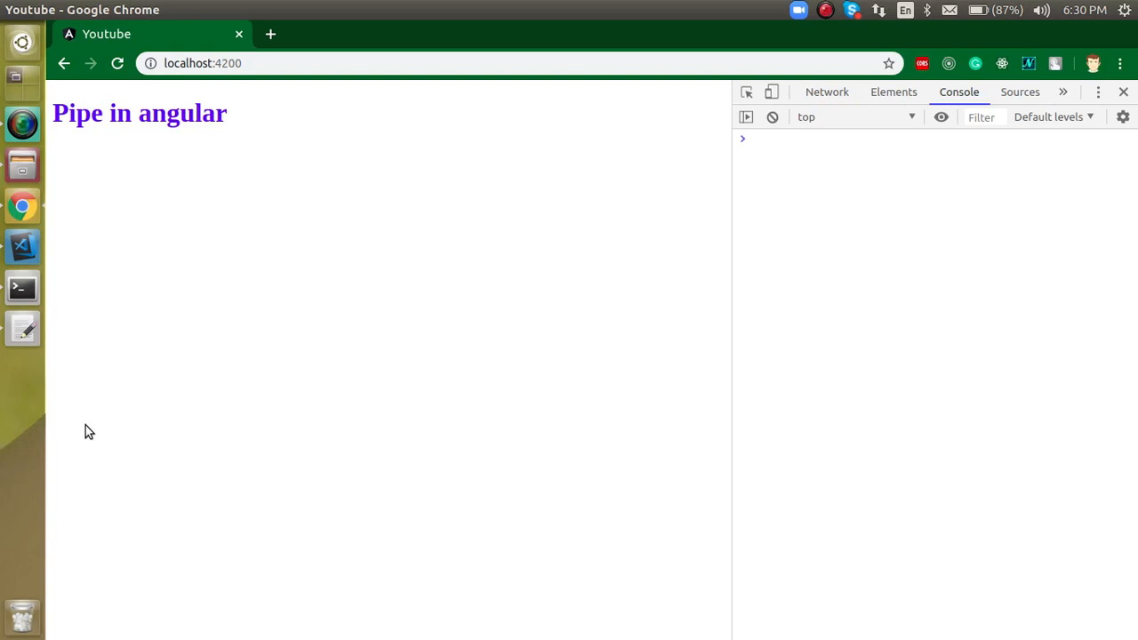
mouse_move(27, 227)
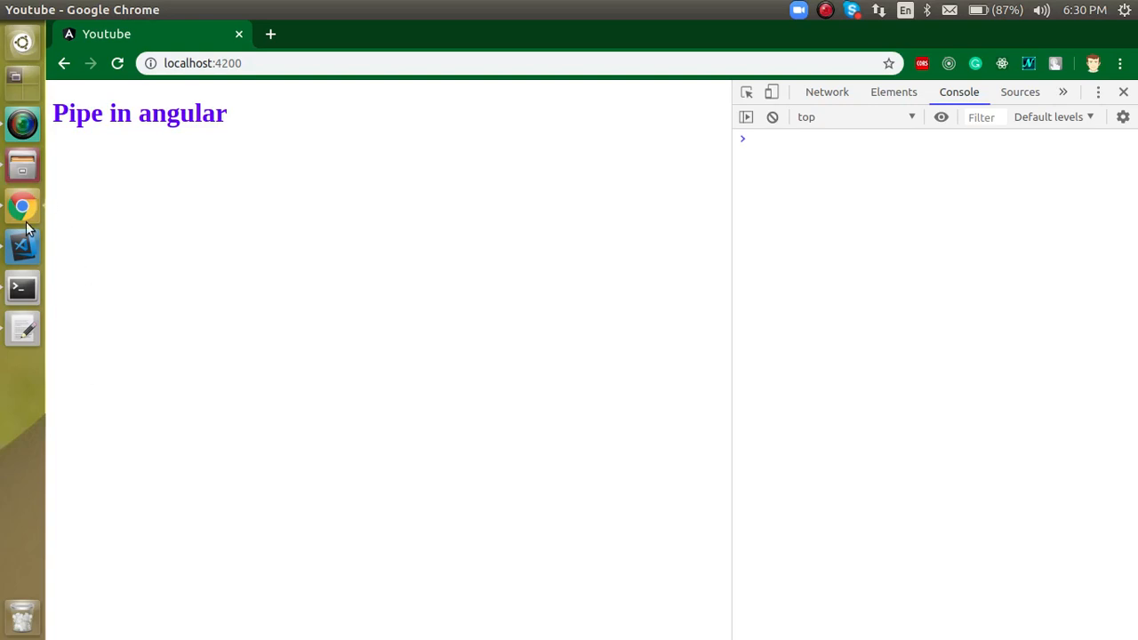
Step: Switch from Chrome to the VS Code editor showing the pipe notes
click(21, 246)
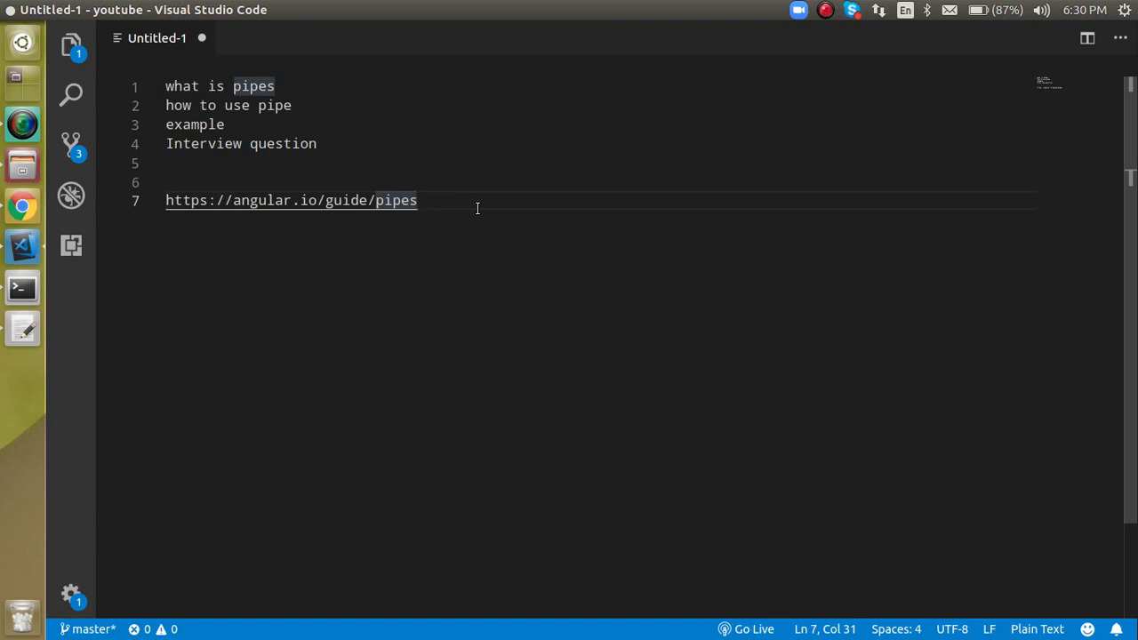
click(416, 200)
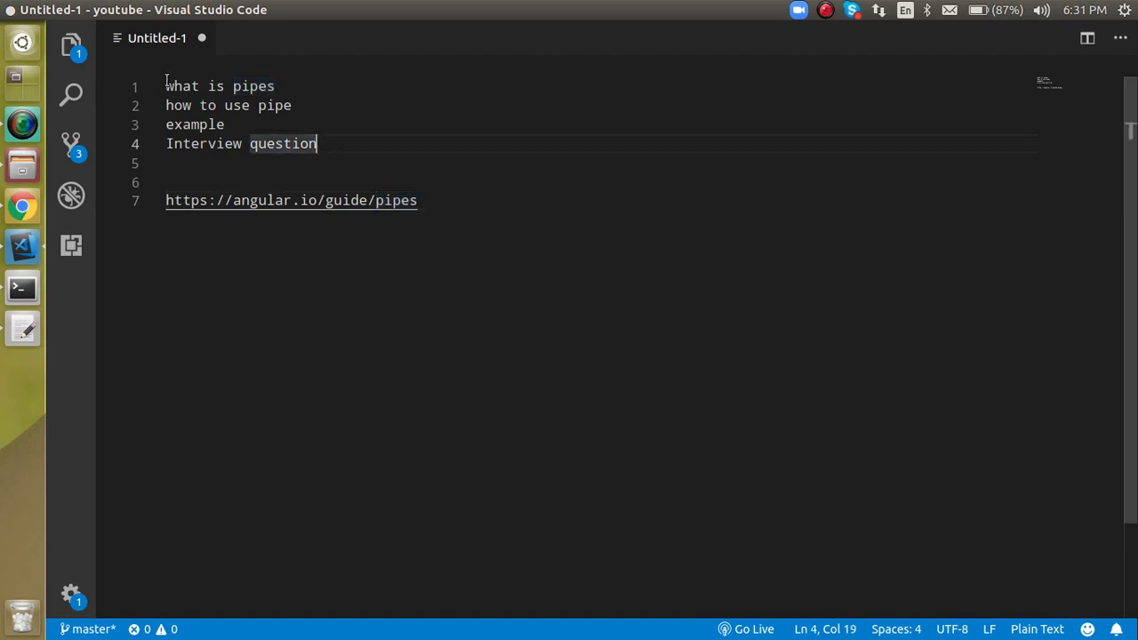
Step: Add <h2>{{"hello" | uppercase}}</h2> on line 2 of app.component.html
click(71, 43)
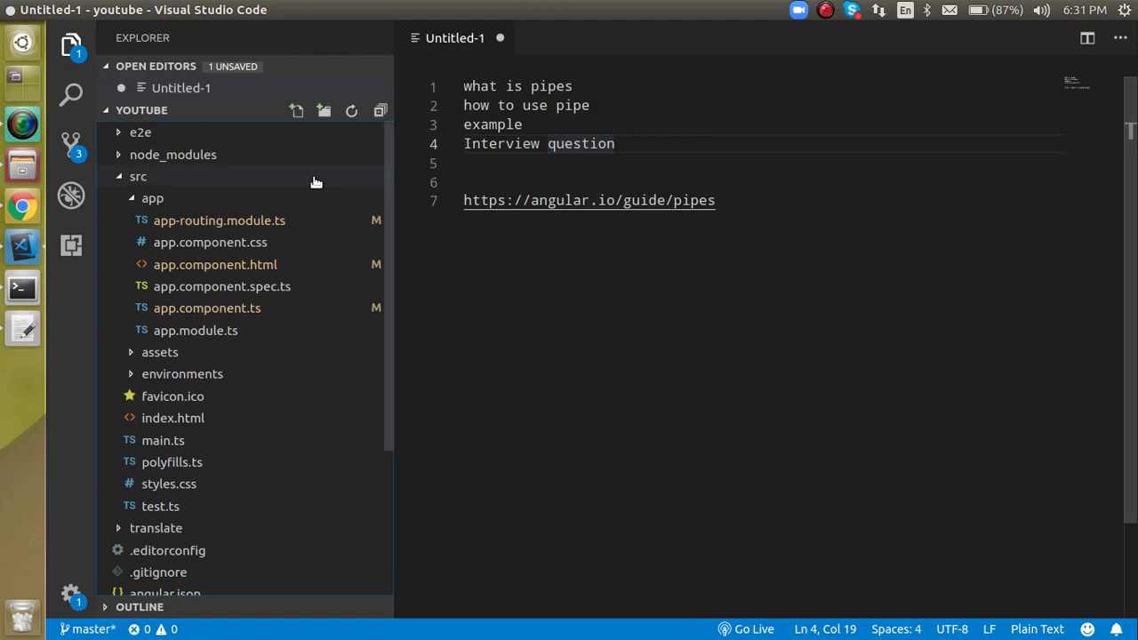
mouse_move(215, 264)
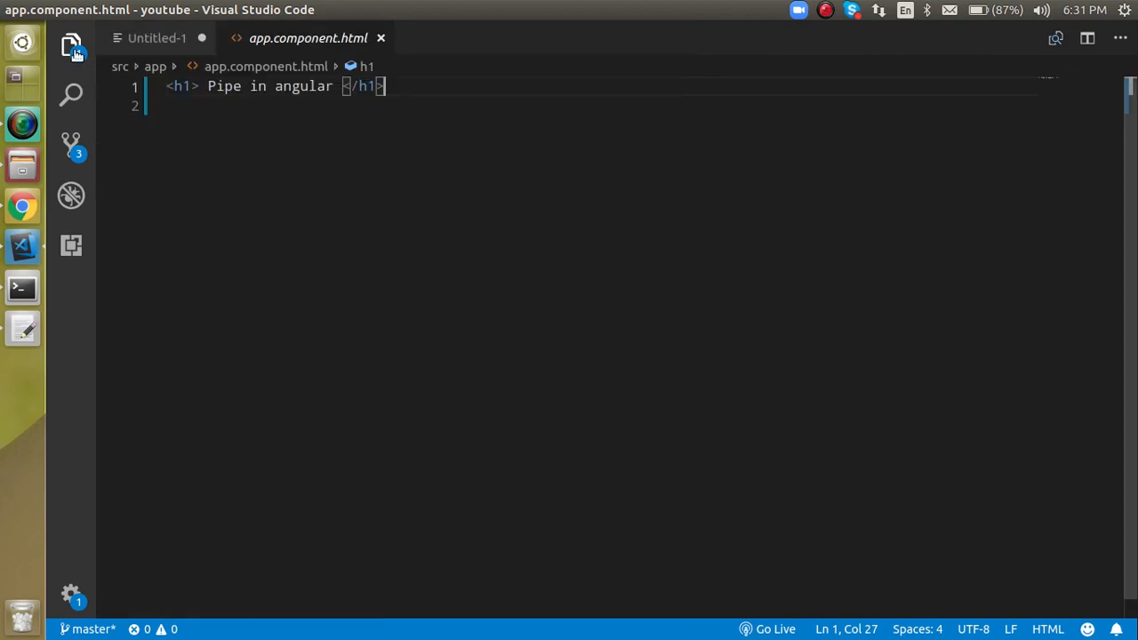
key(Return)
text(<h2></h2>)
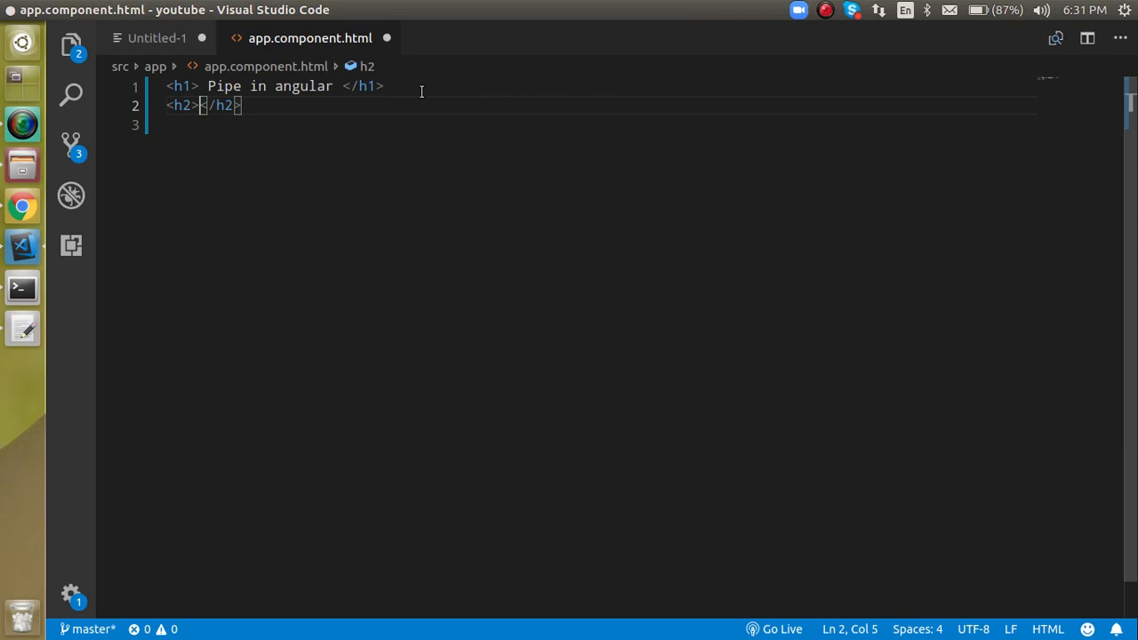
text({{}})
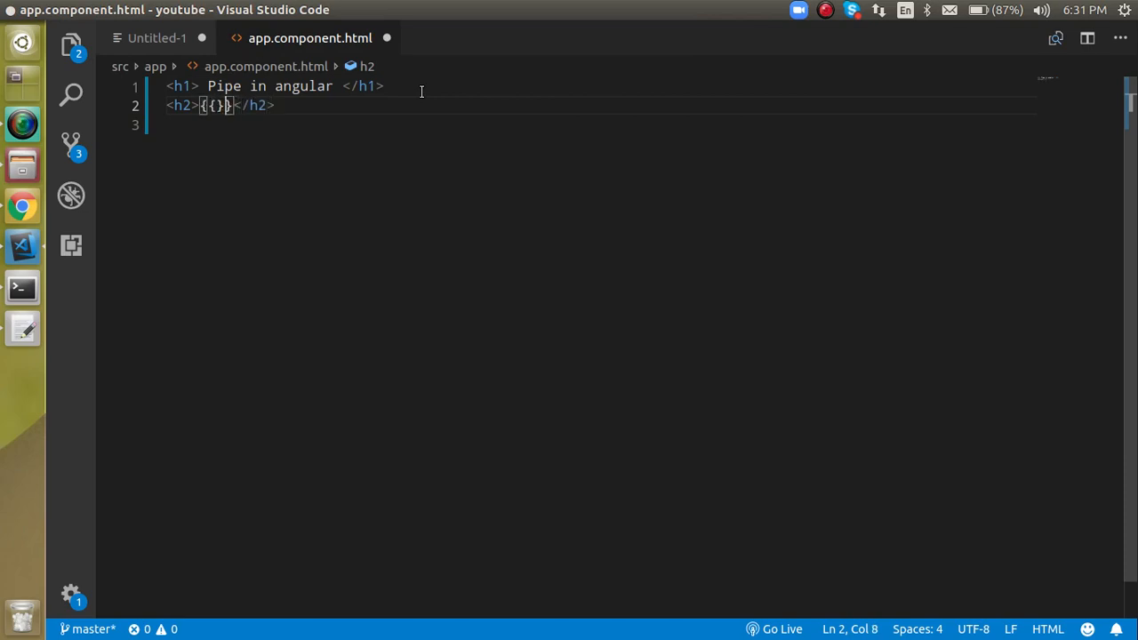
text("")
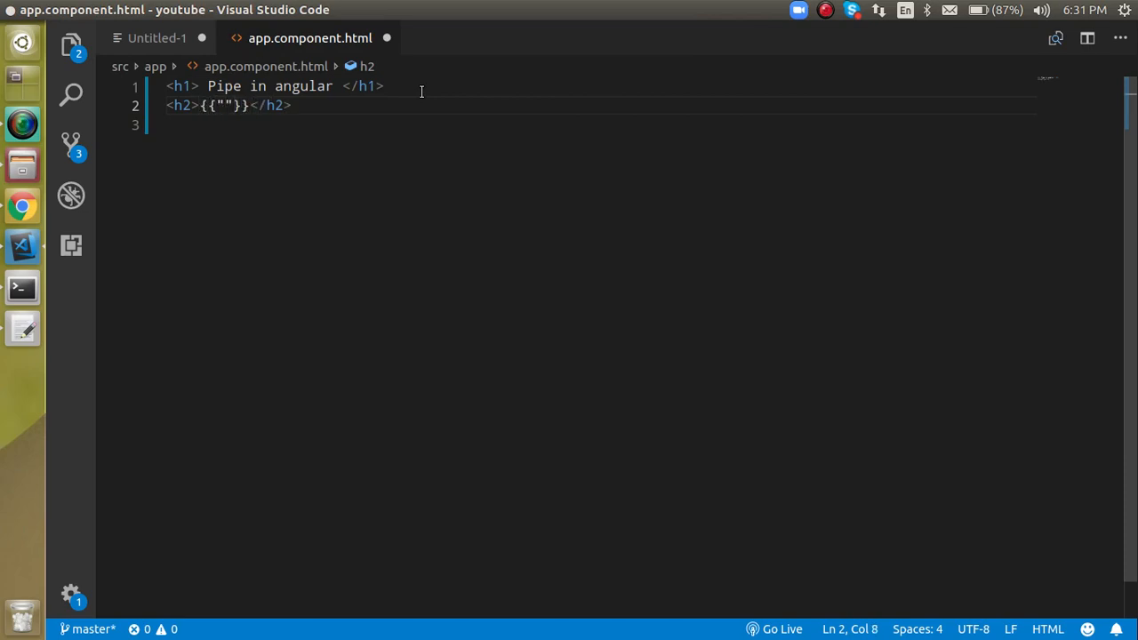
text(hello)
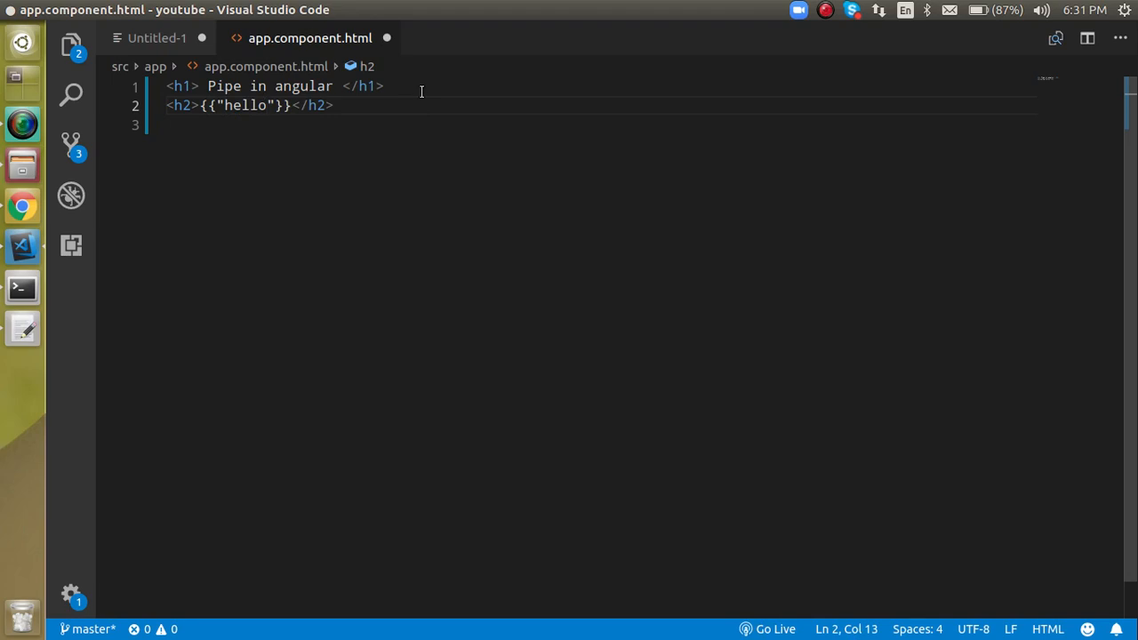
text(|)
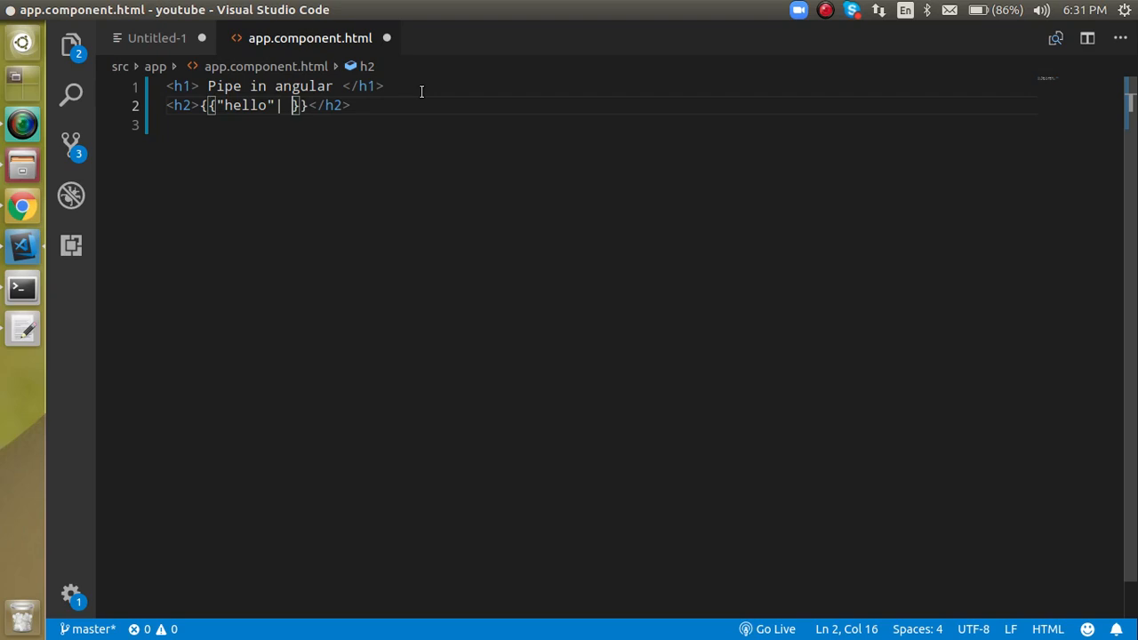
text(upp)
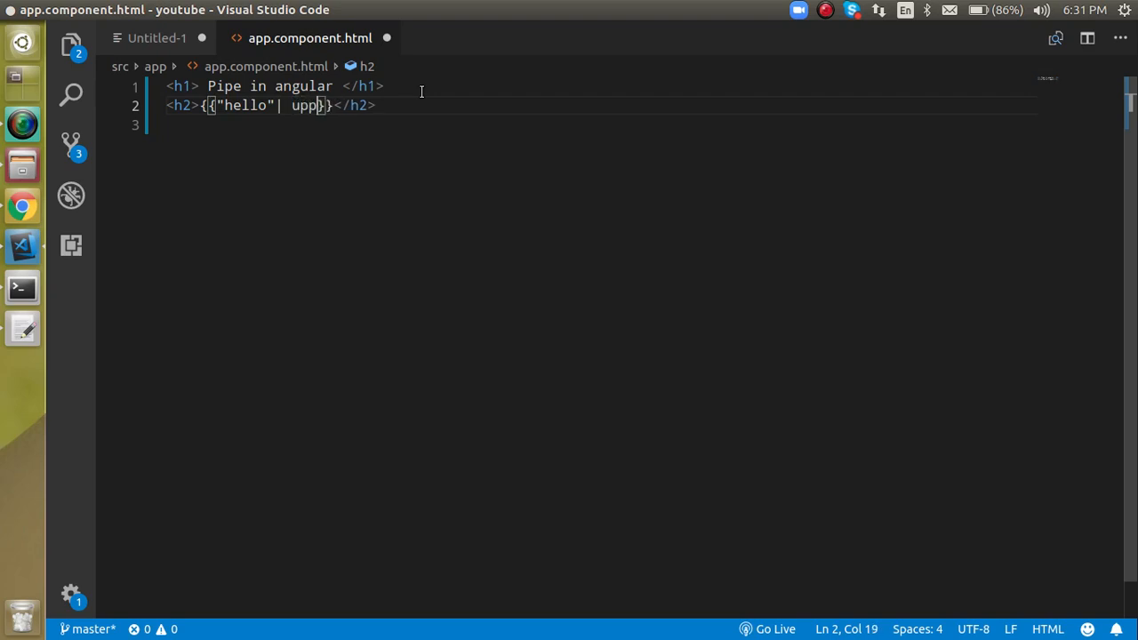
text(ercase)
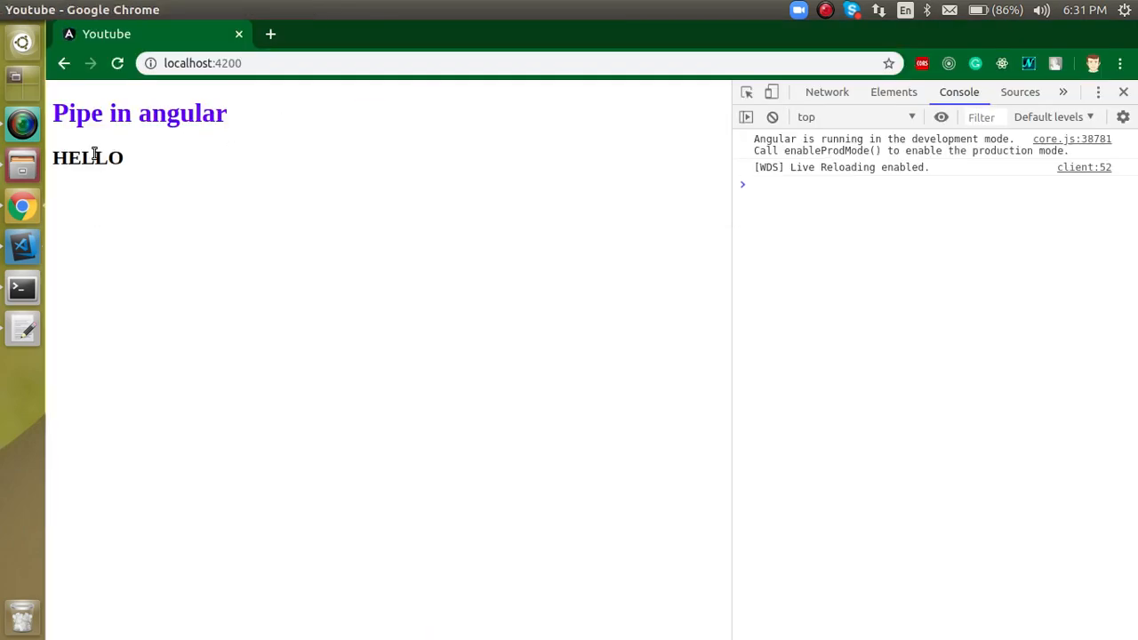
Step: After seeing HELLO in Chrome, return to VS Code with the file tree listed
click(22, 246)
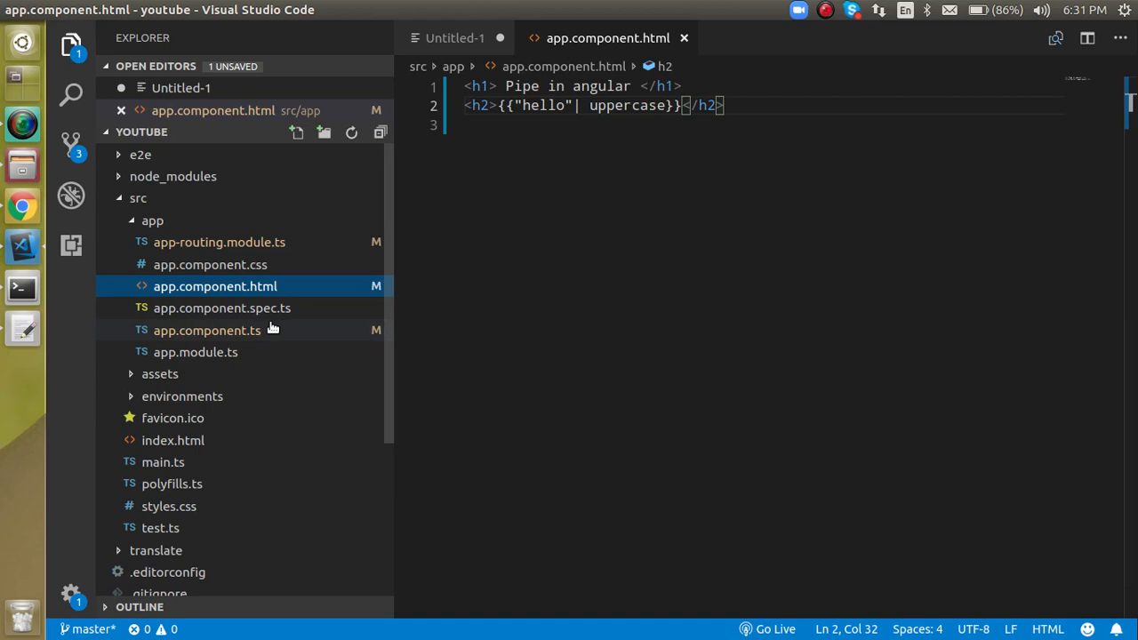
mouse_move(219, 337)
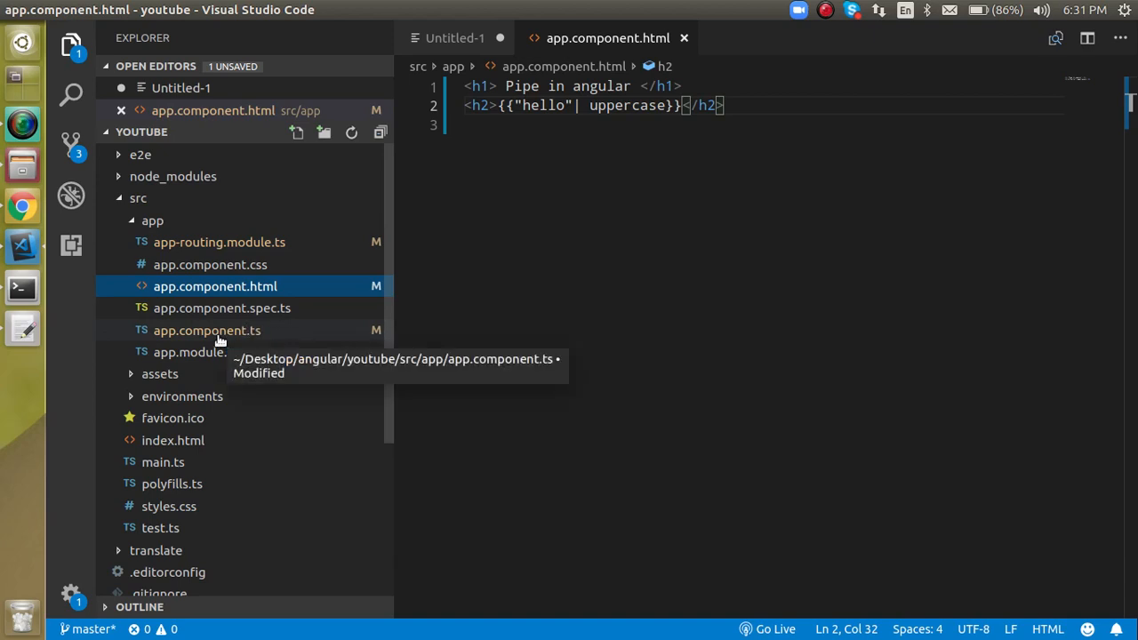
Step: Add a name="anil" property to the AppComponent class
click(206, 330)
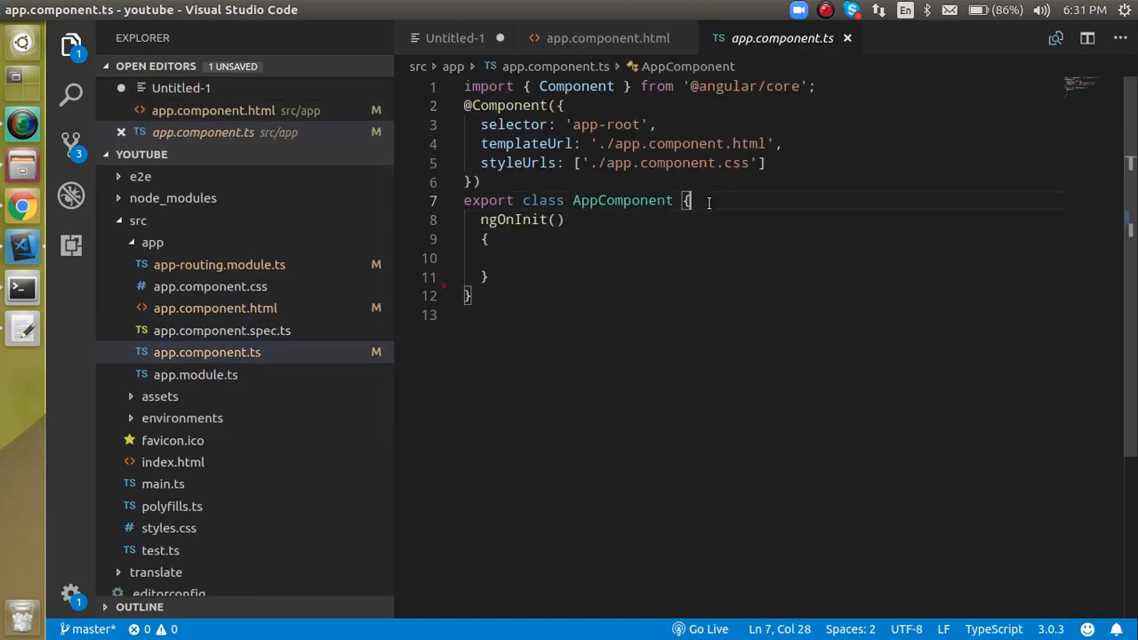
key(Enter)
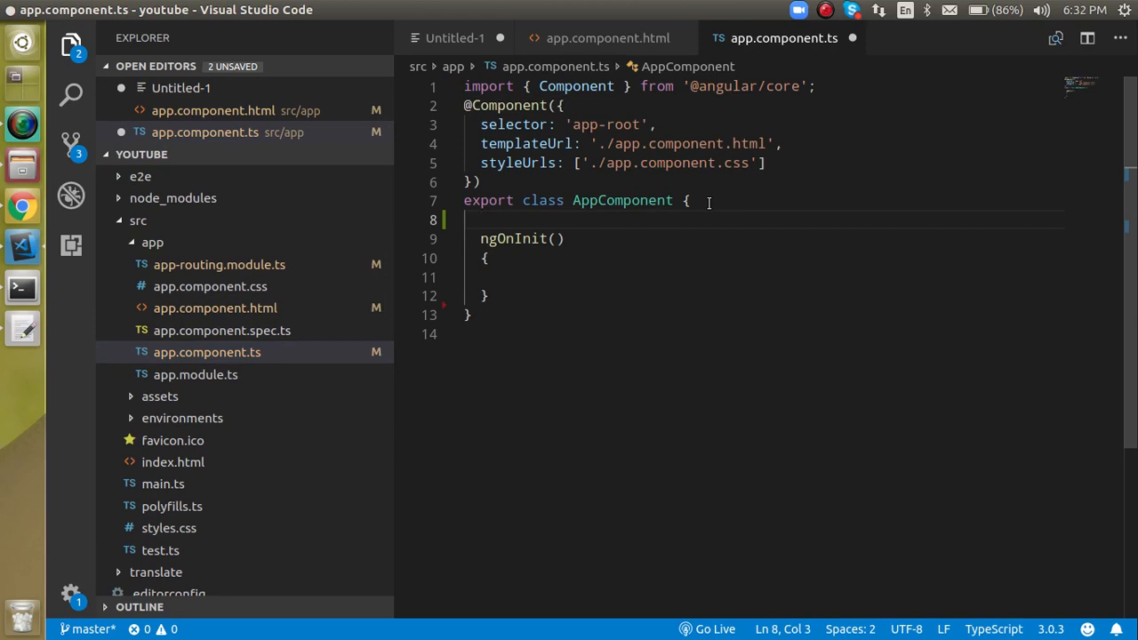
text(name)
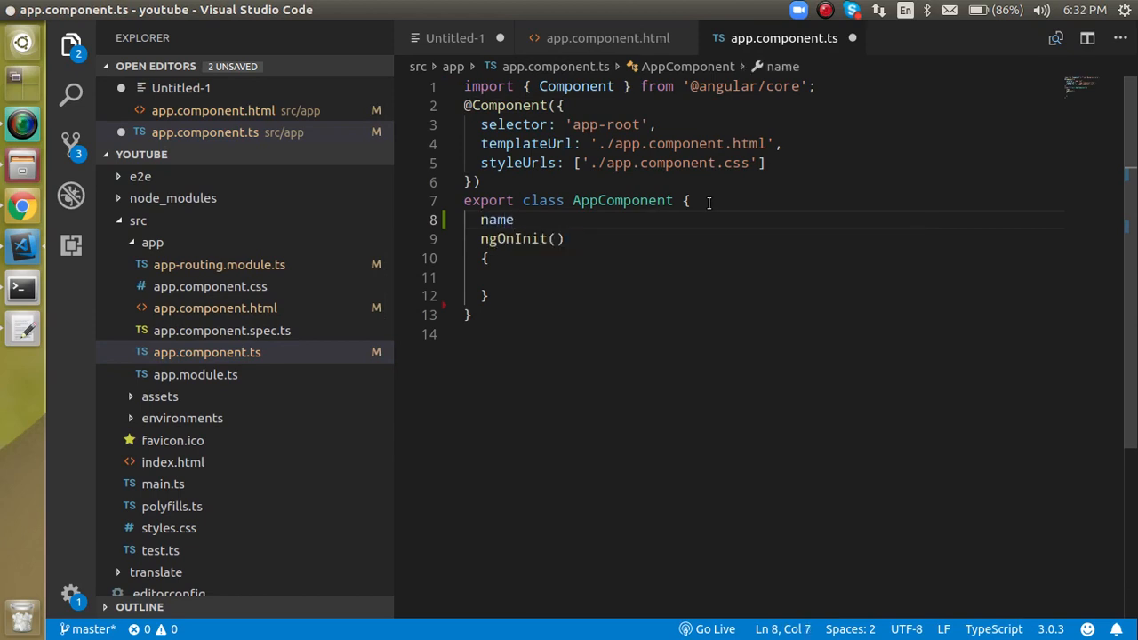
text(="an")
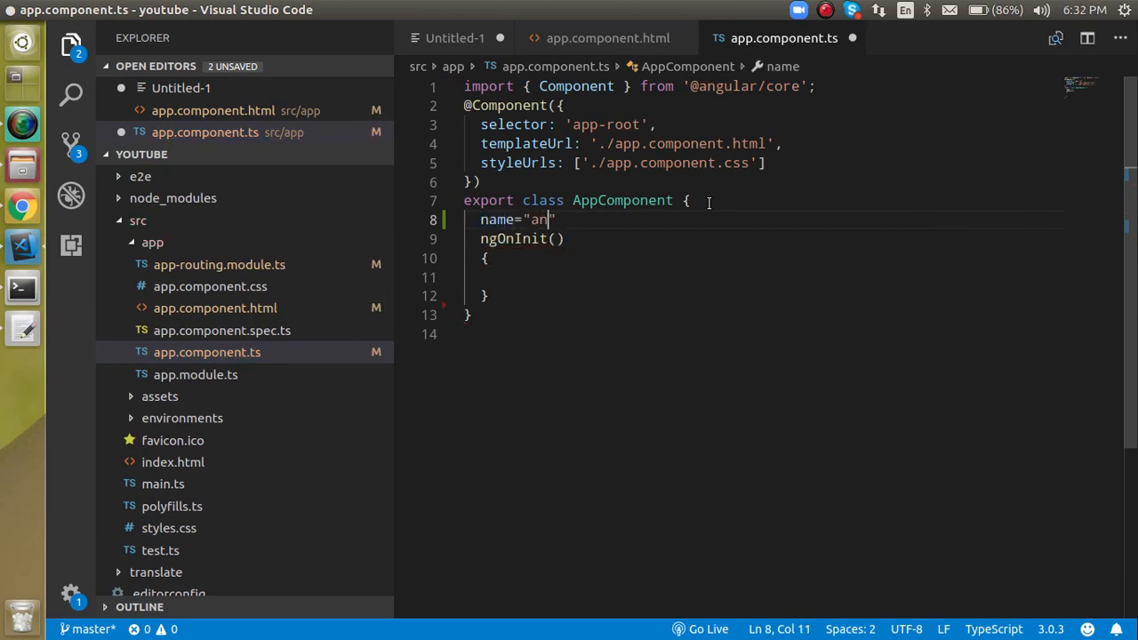
text(il)
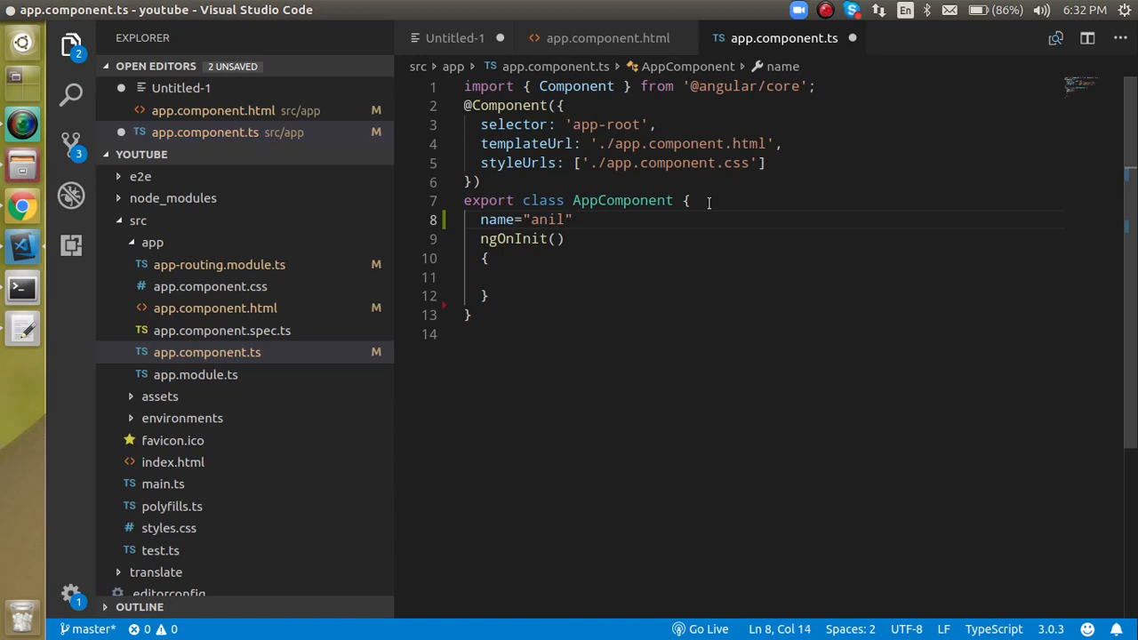
text(,)
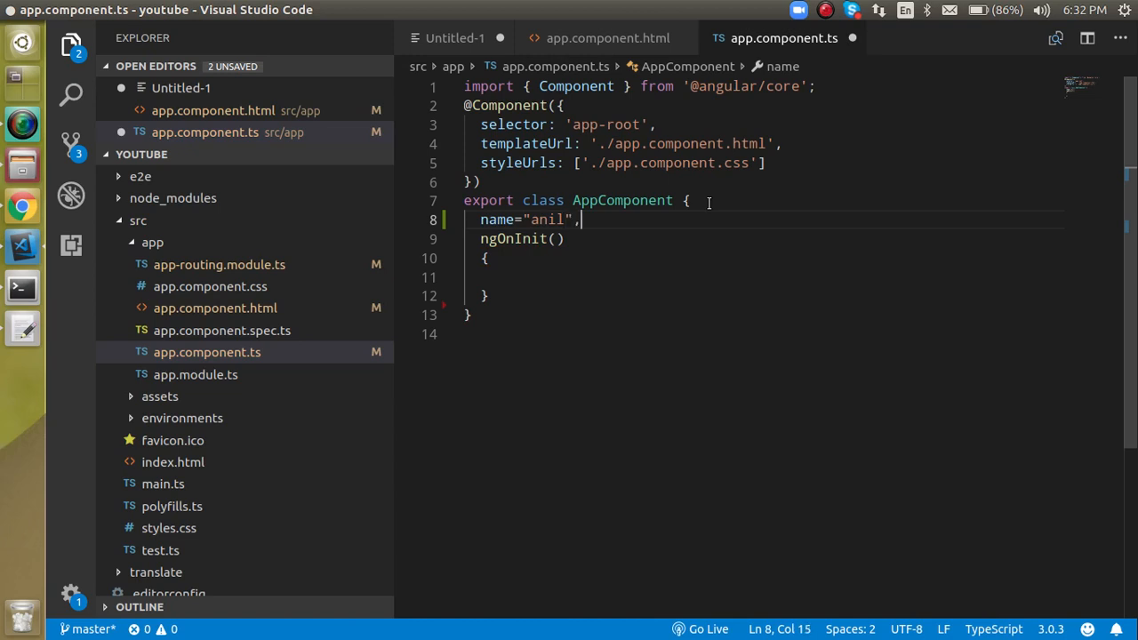
key(BackSpace)
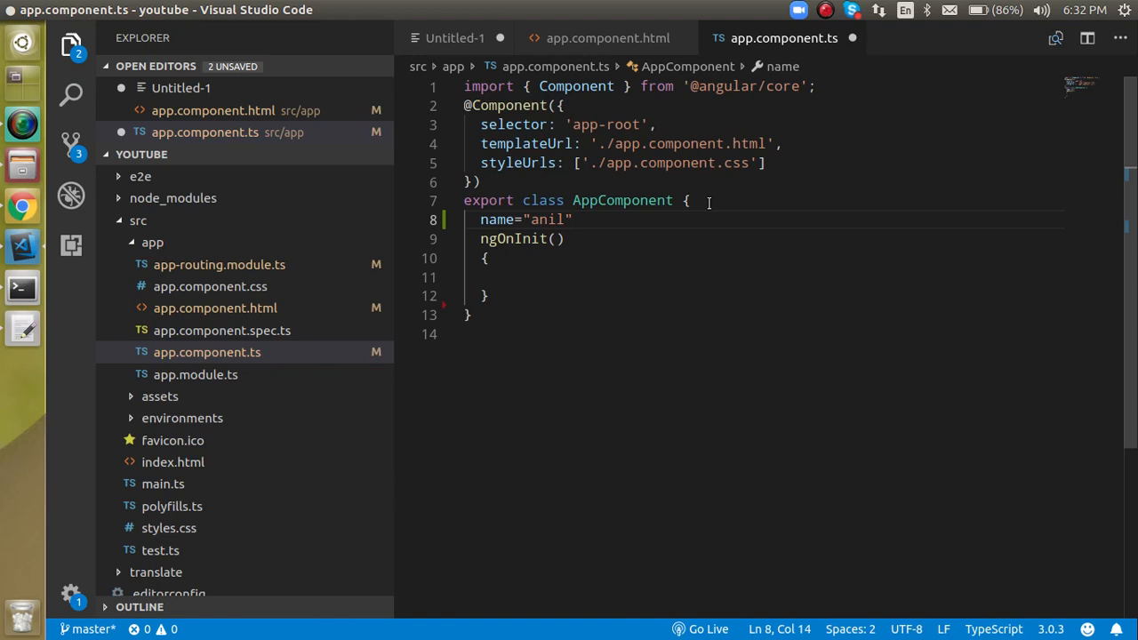
Step: Add str="Hello, how are you doing" below the name property
key(Enter)
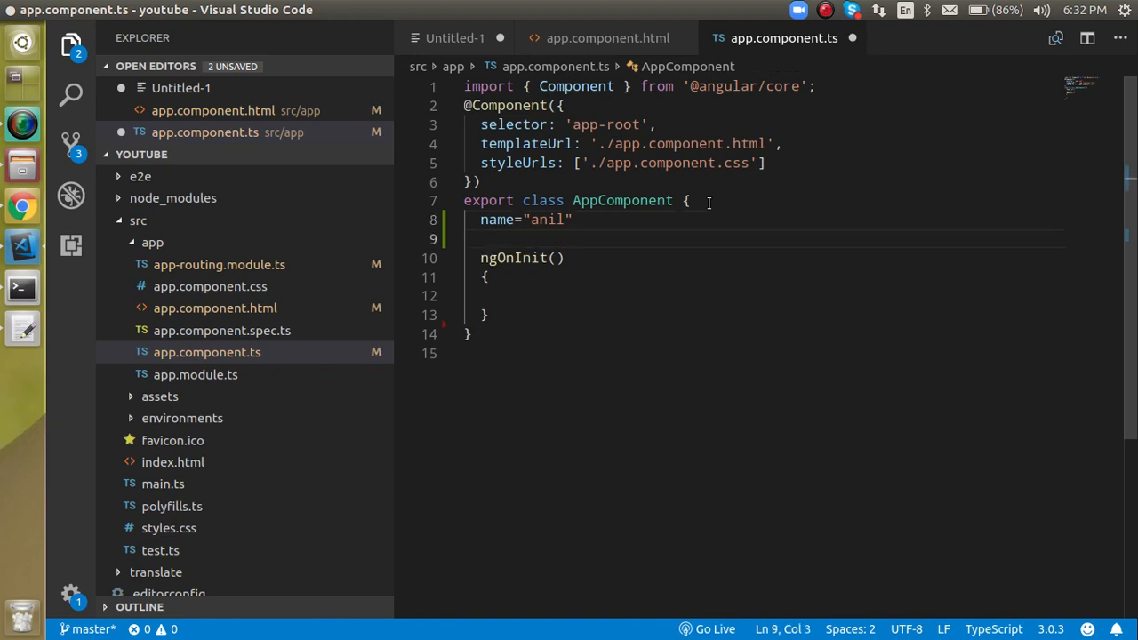
text(str="")
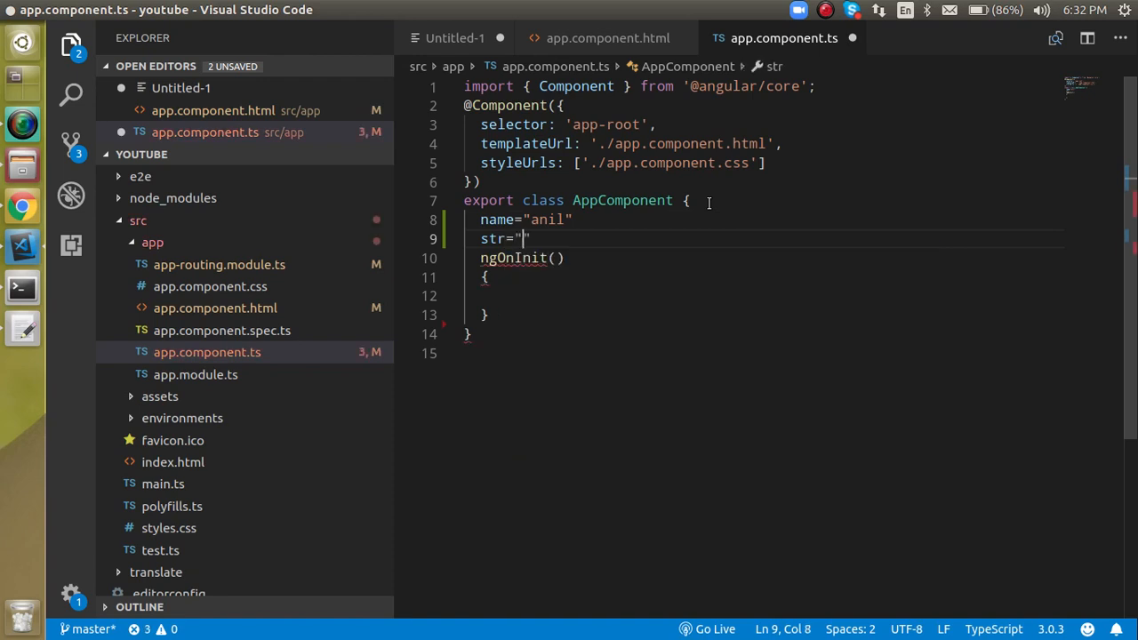
text(Hello)
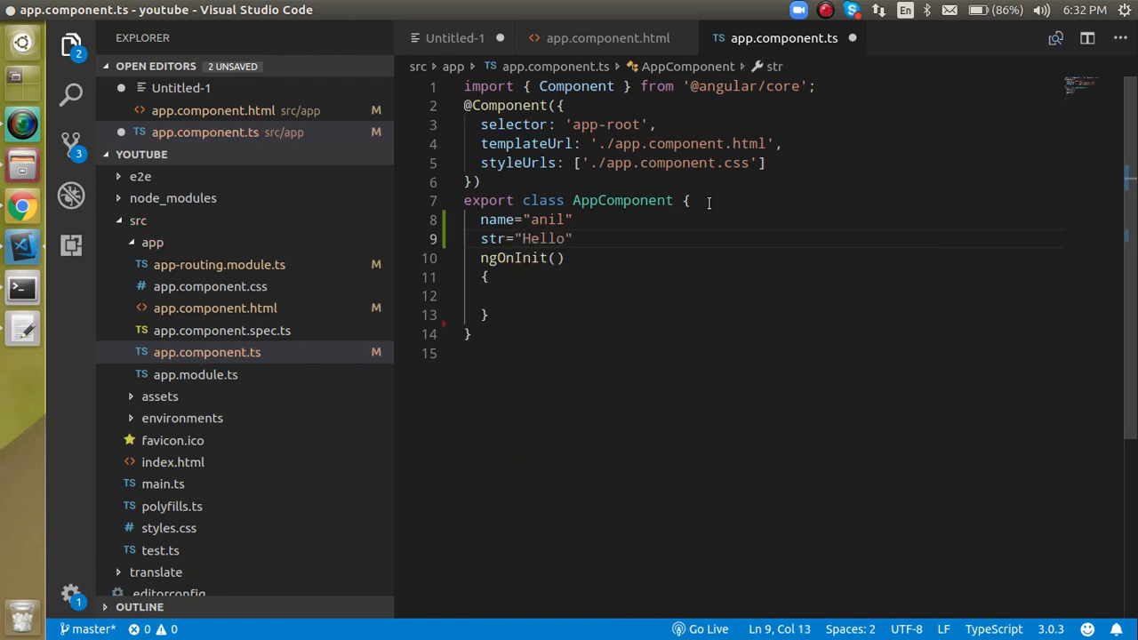
text(, how are)
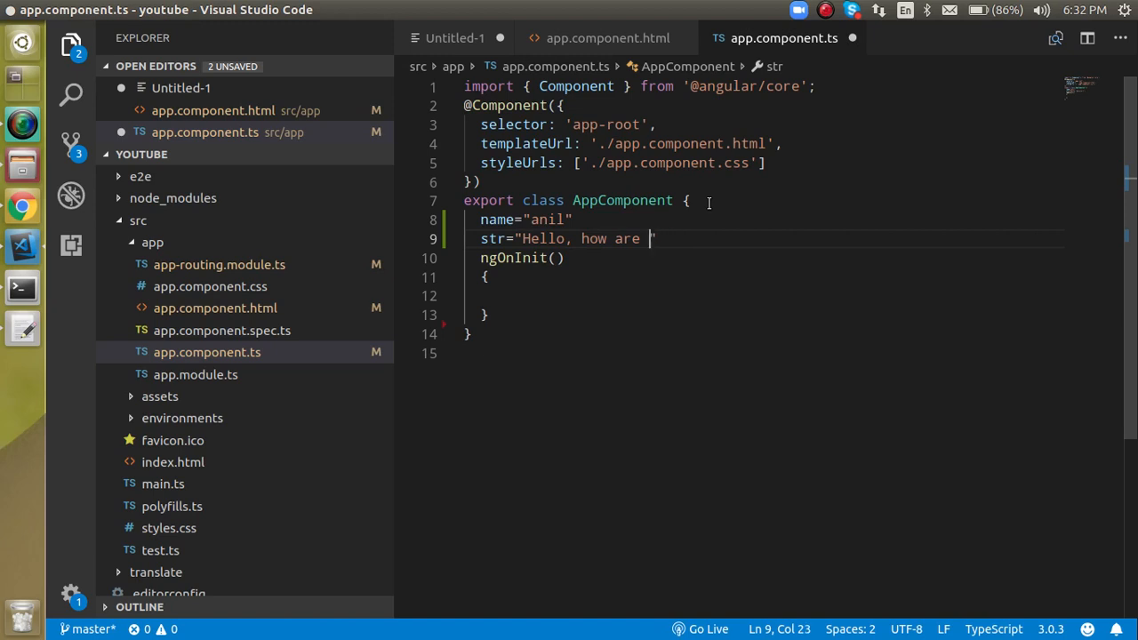
text(you doin)
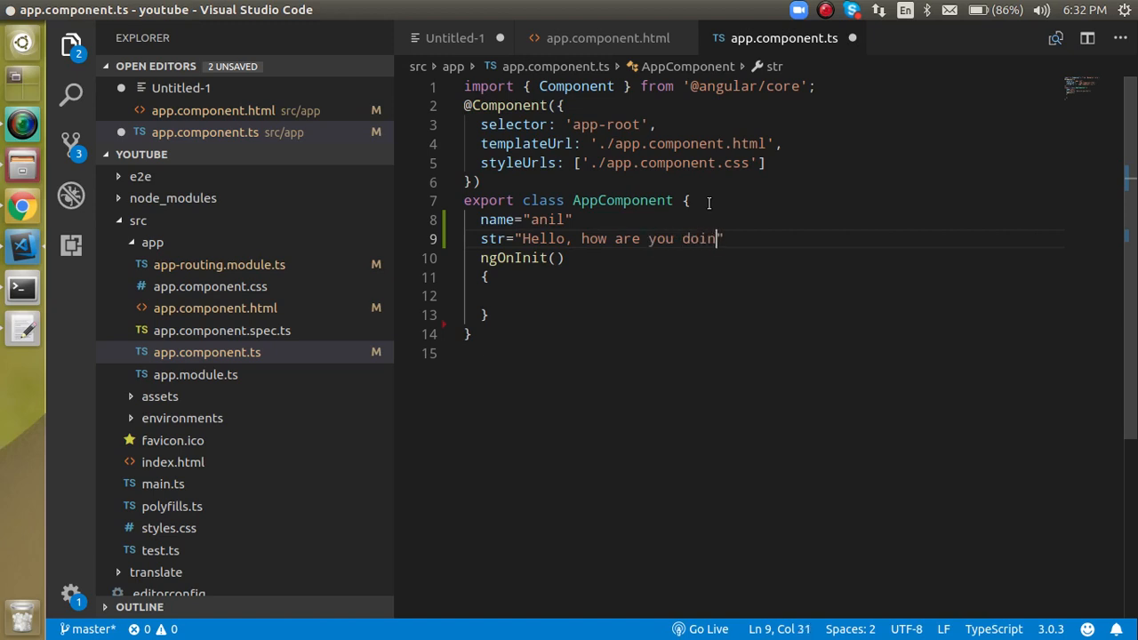
text(g)
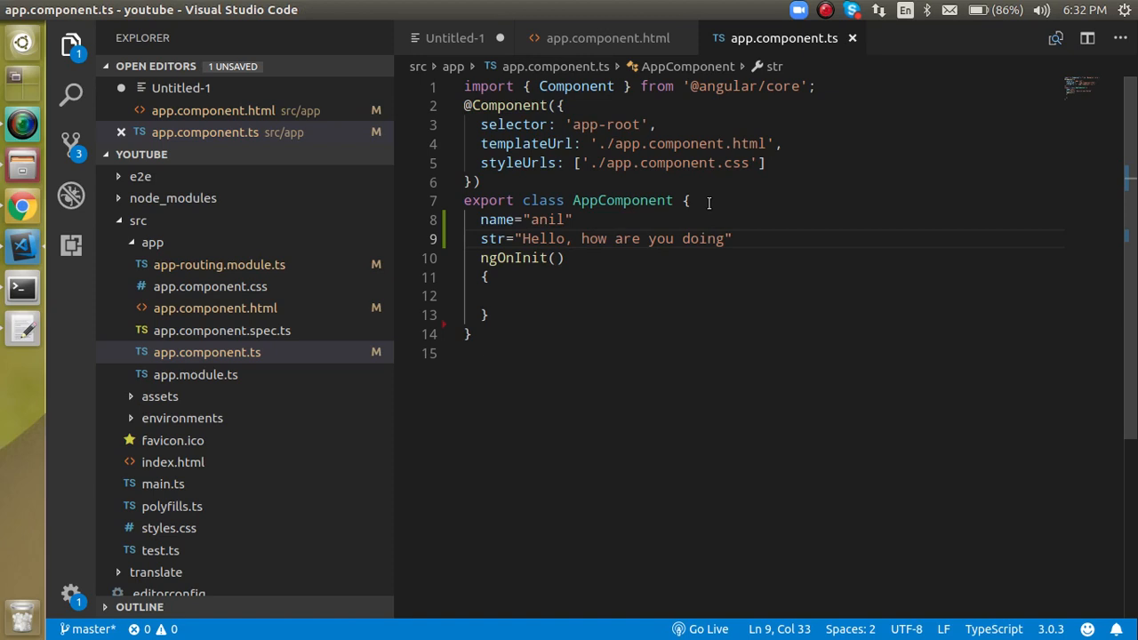
Step: Add a date-of-birth property set to new Date(1993,1,1)
text(,)
key(Enter)
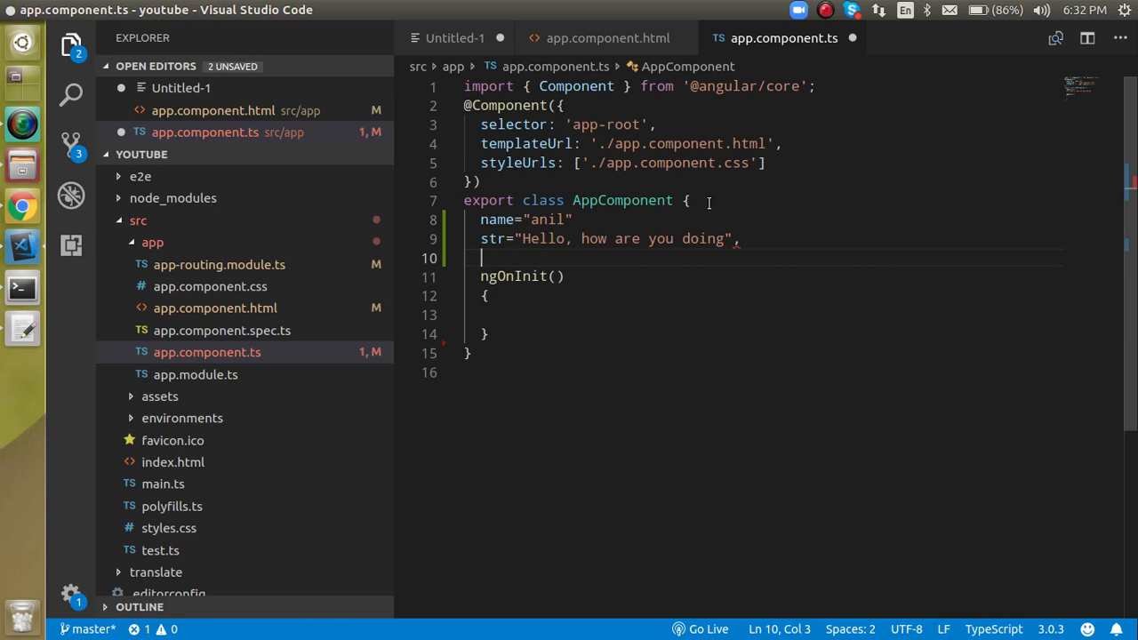
text(md)
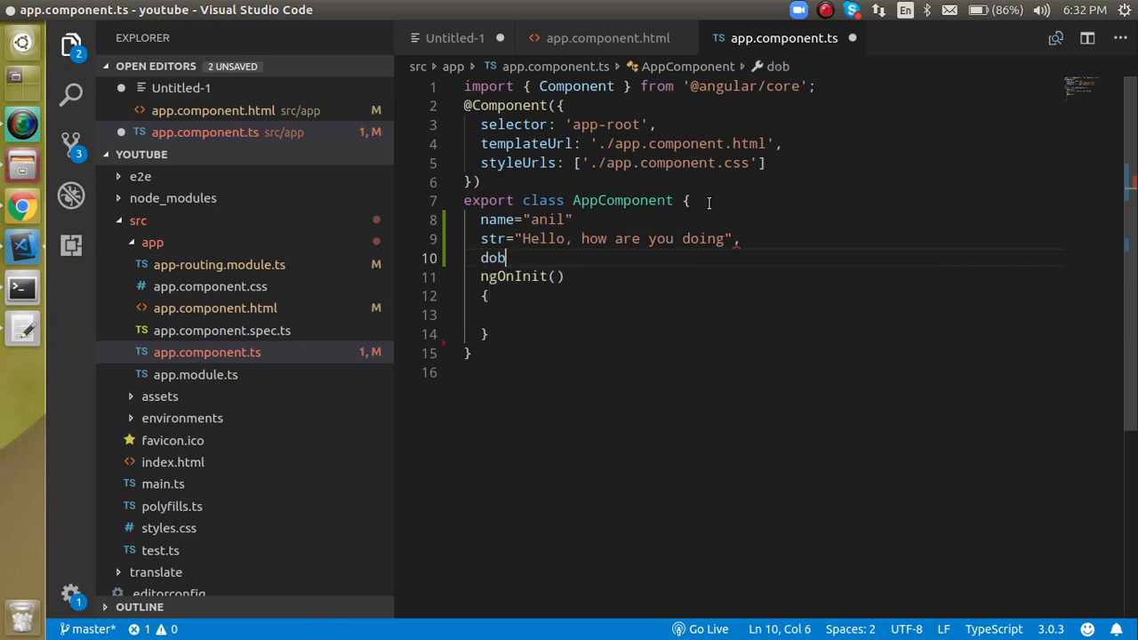
text(= new)
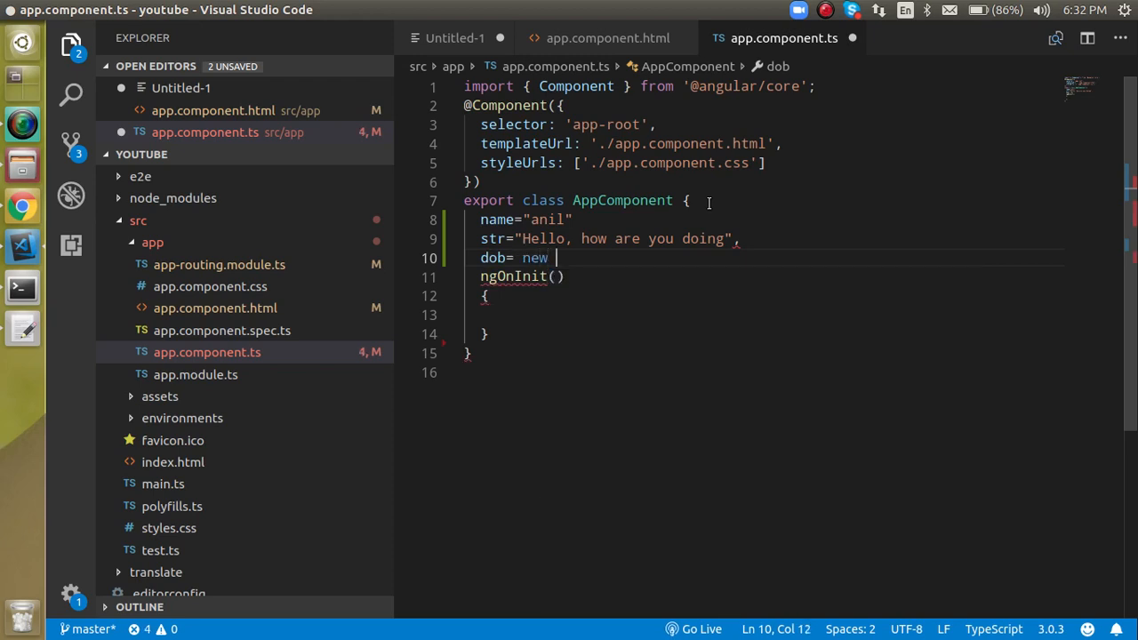
text(Date())
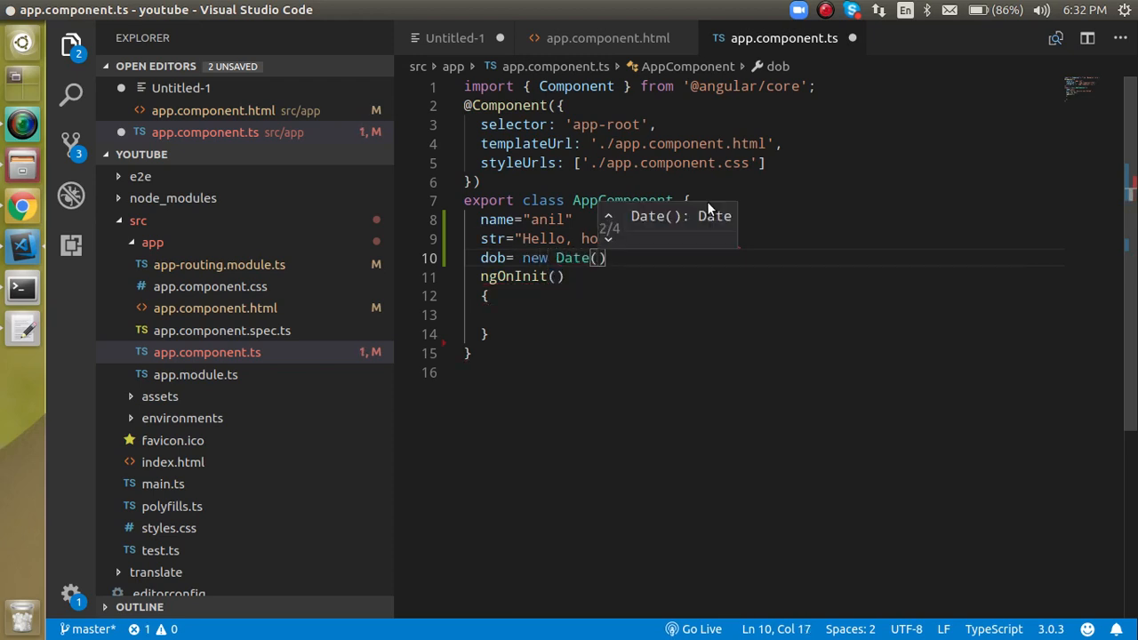
text(199)
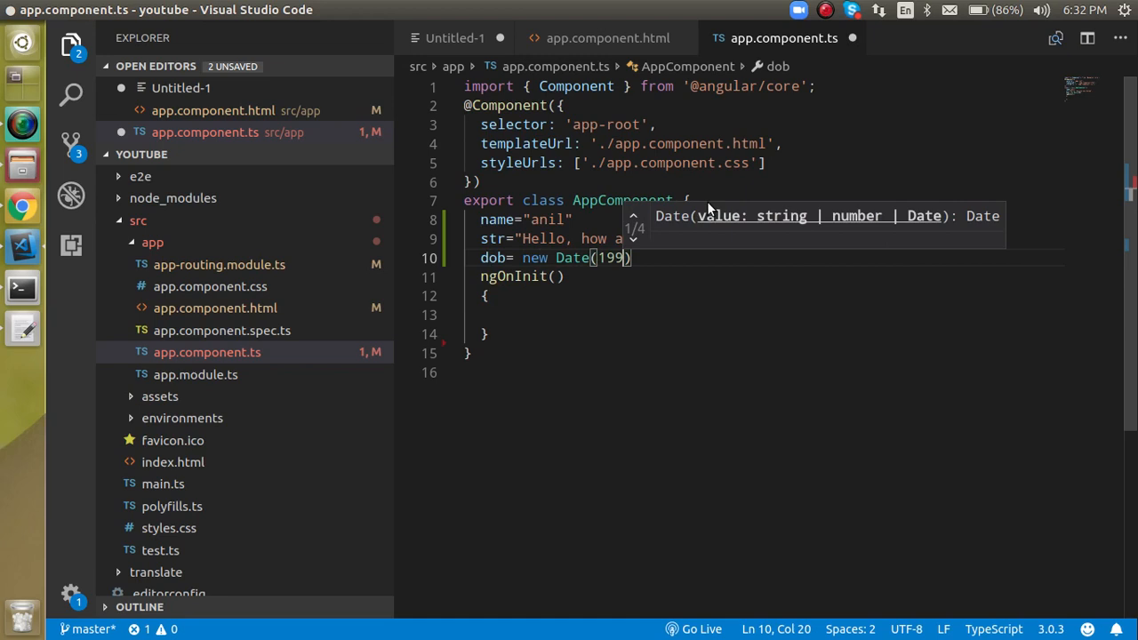
text(3,1,1,)
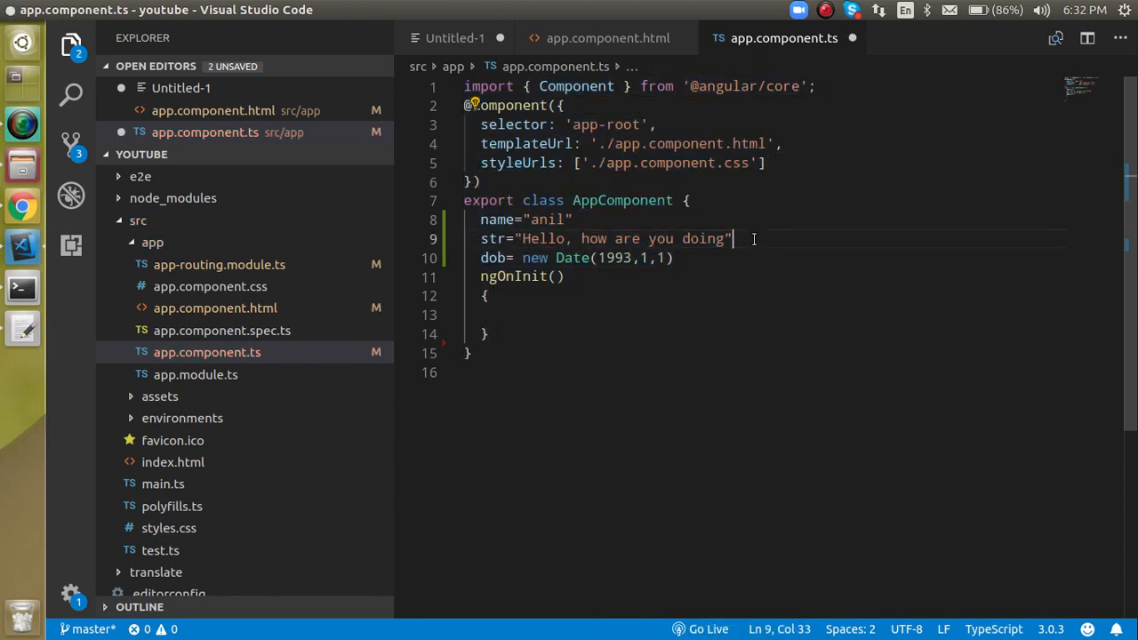
text(;)
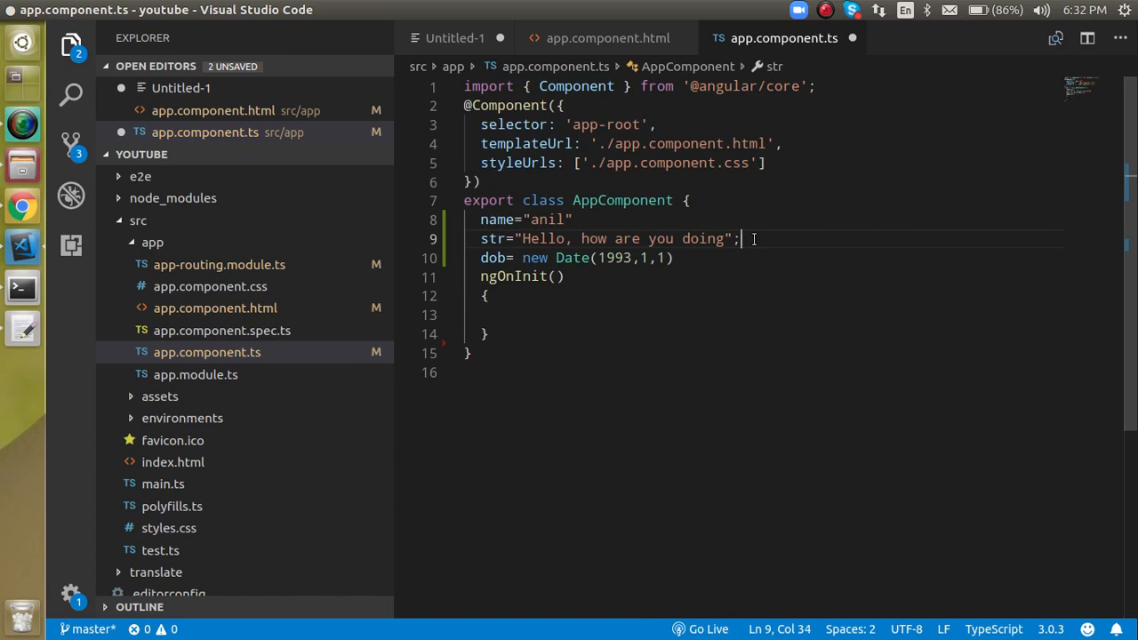
double_click(497, 219)
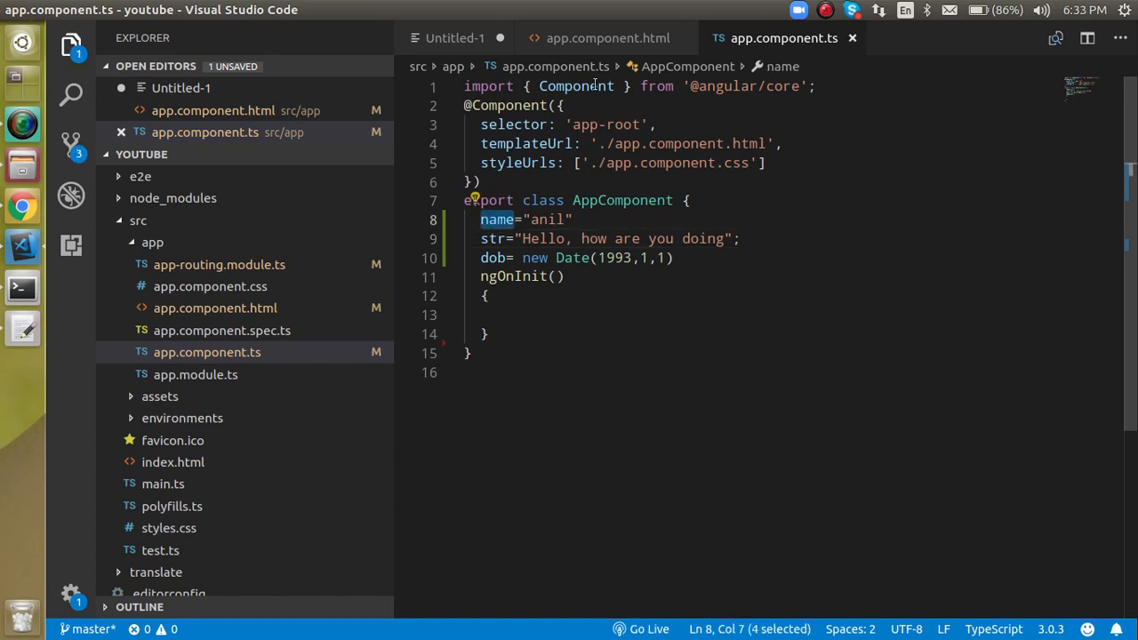
Step: Replace "hello" with name in the uppercase heading and view ANIL in Chrome
click(607, 38)
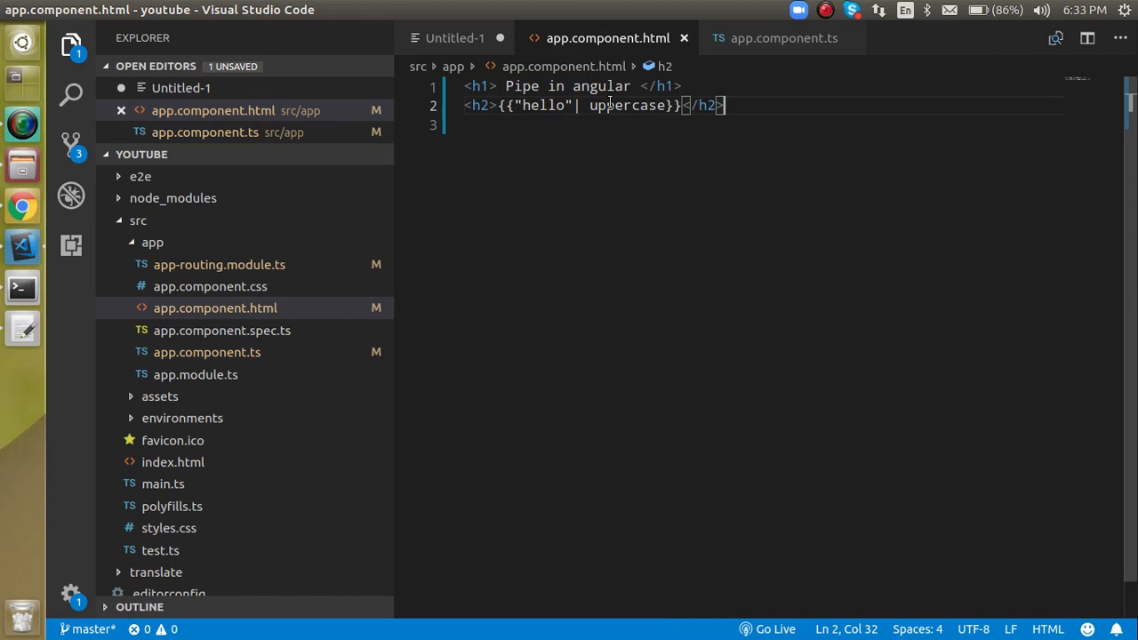
text(name)
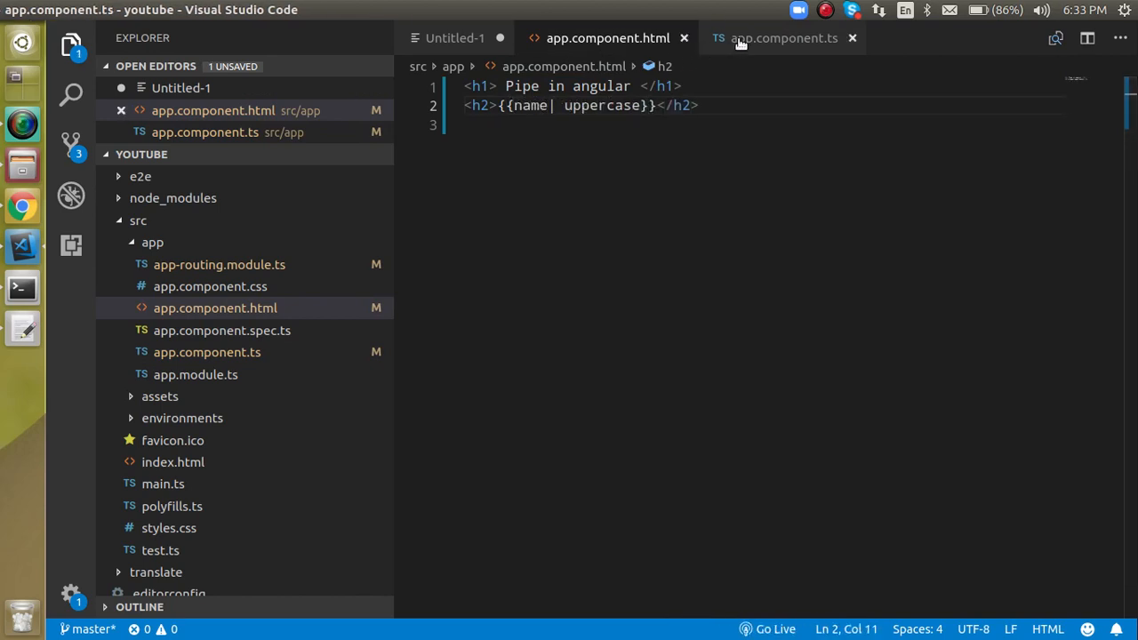
click(21, 206)
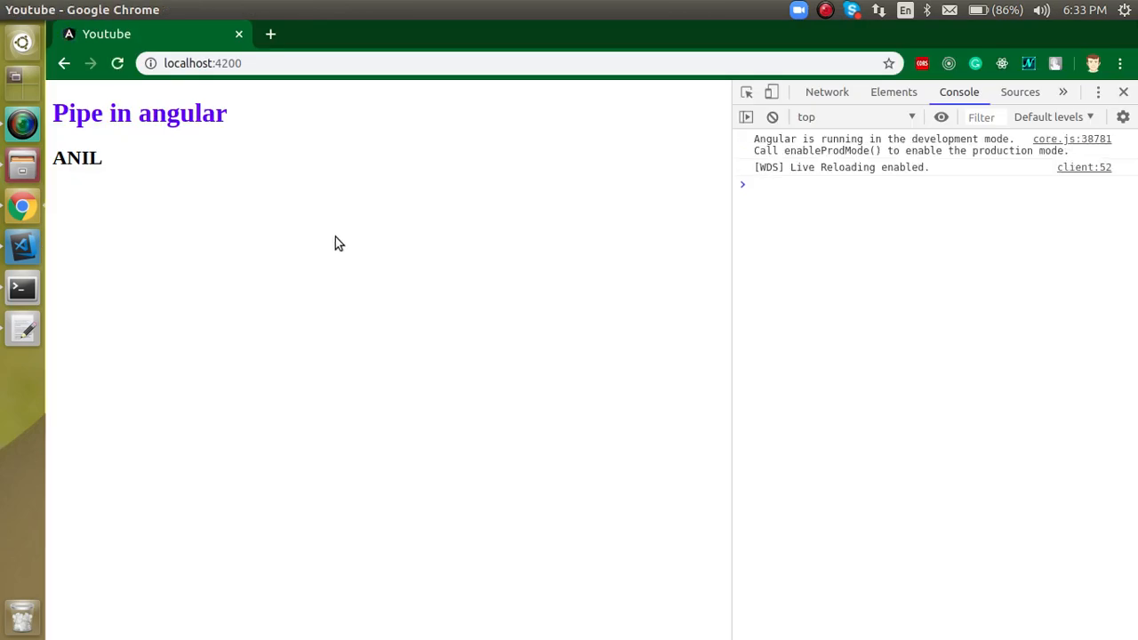
click(21, 245)
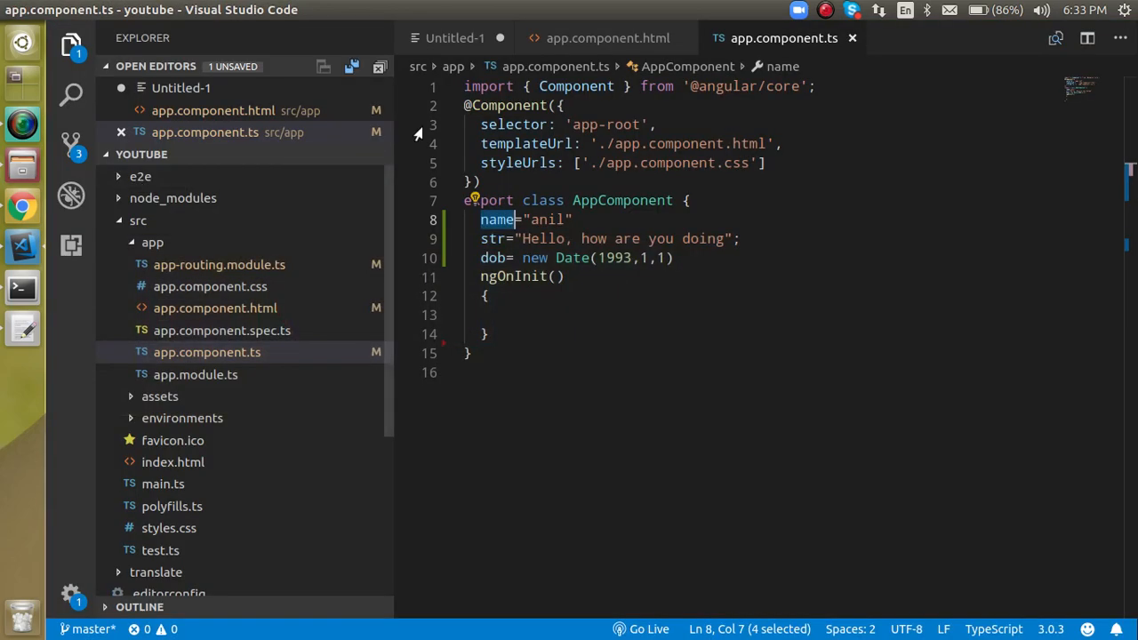
Step: Swap the uppercase pipe for titlecase and check the titlecased name in Chrome
click(607, 37)
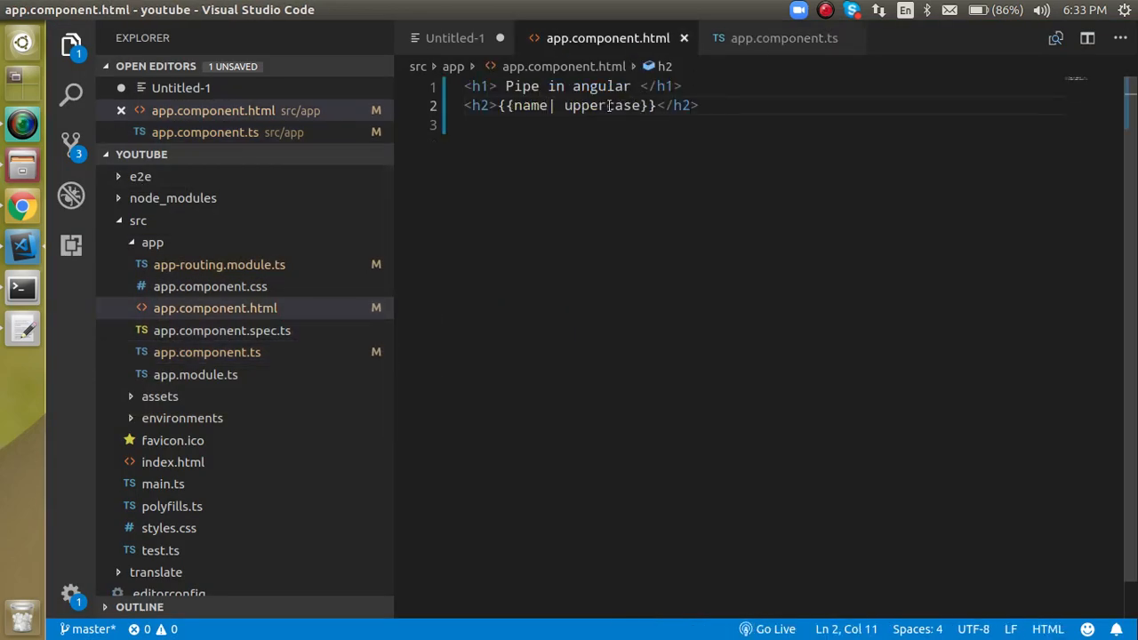
double_click(603, 105)
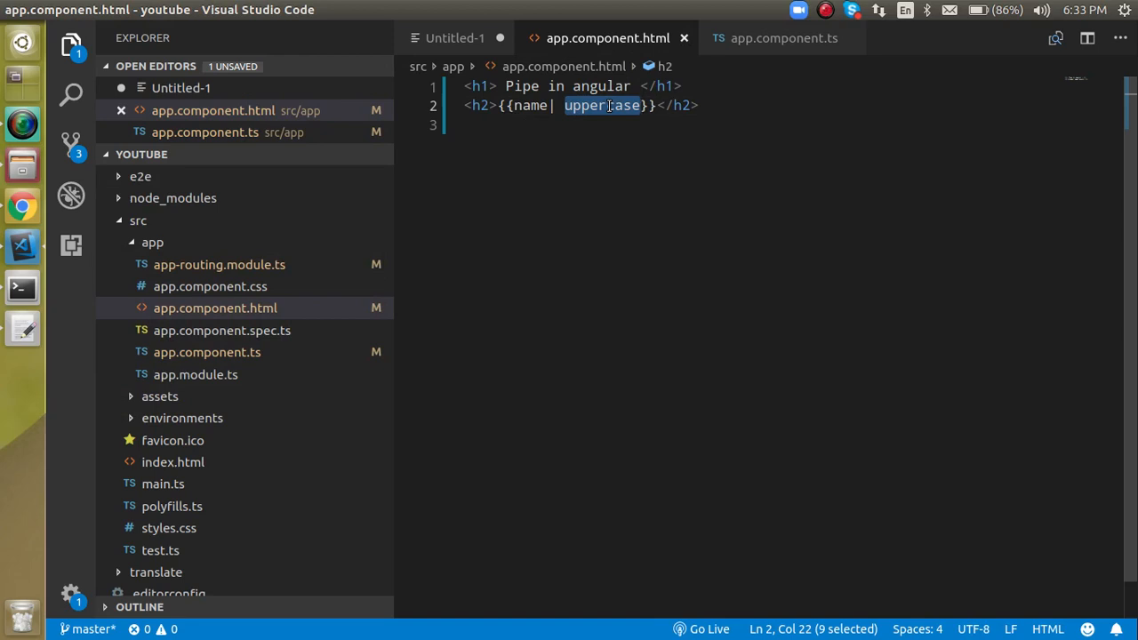
text(titlecase)
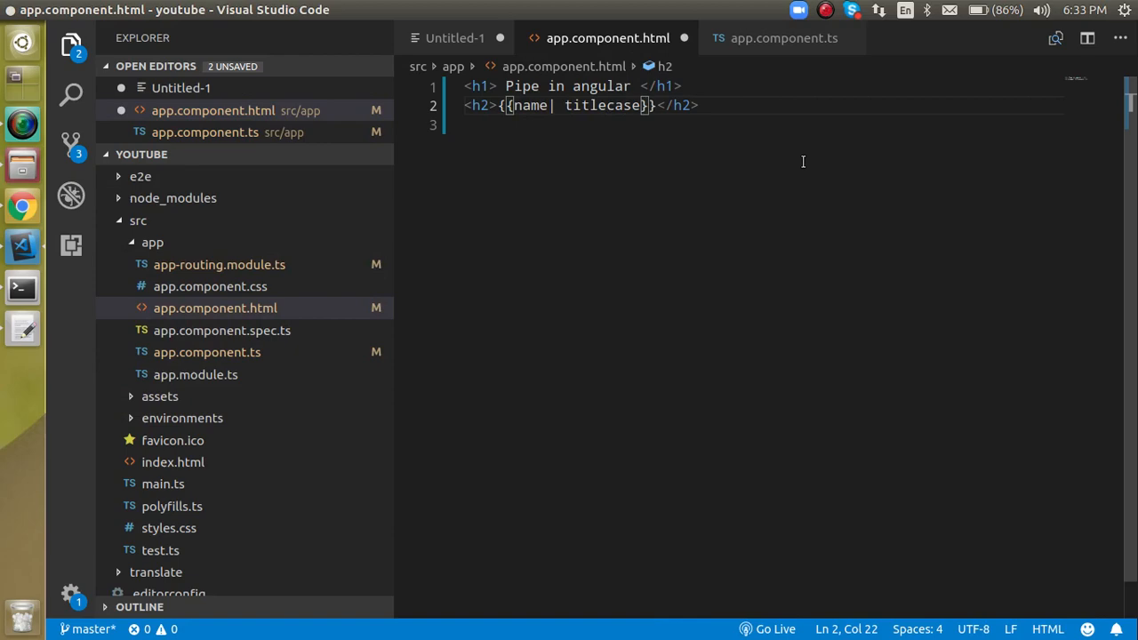
click(21, 205)
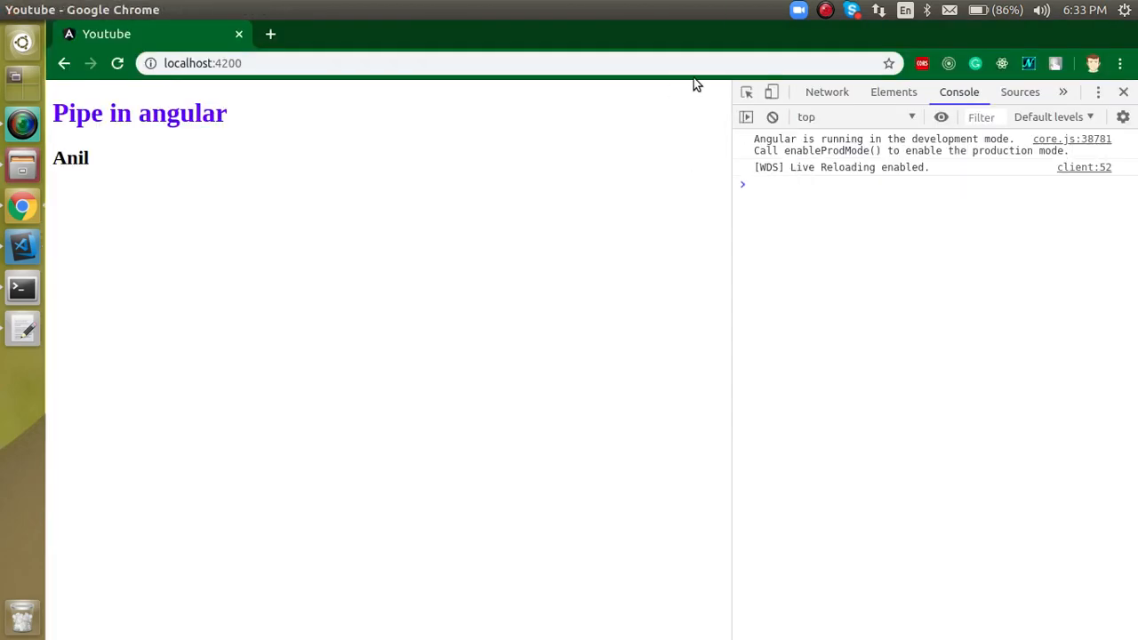
click(22, 246)
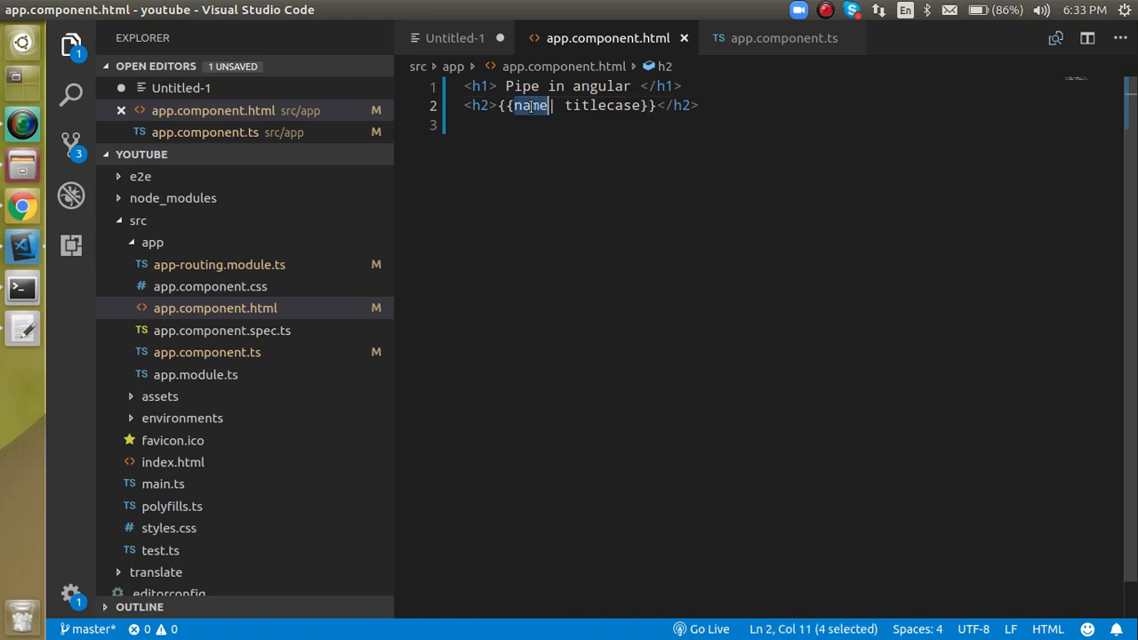
Step: Replace name with str so Chrome shows Hello, How Are You Doing
text(str)
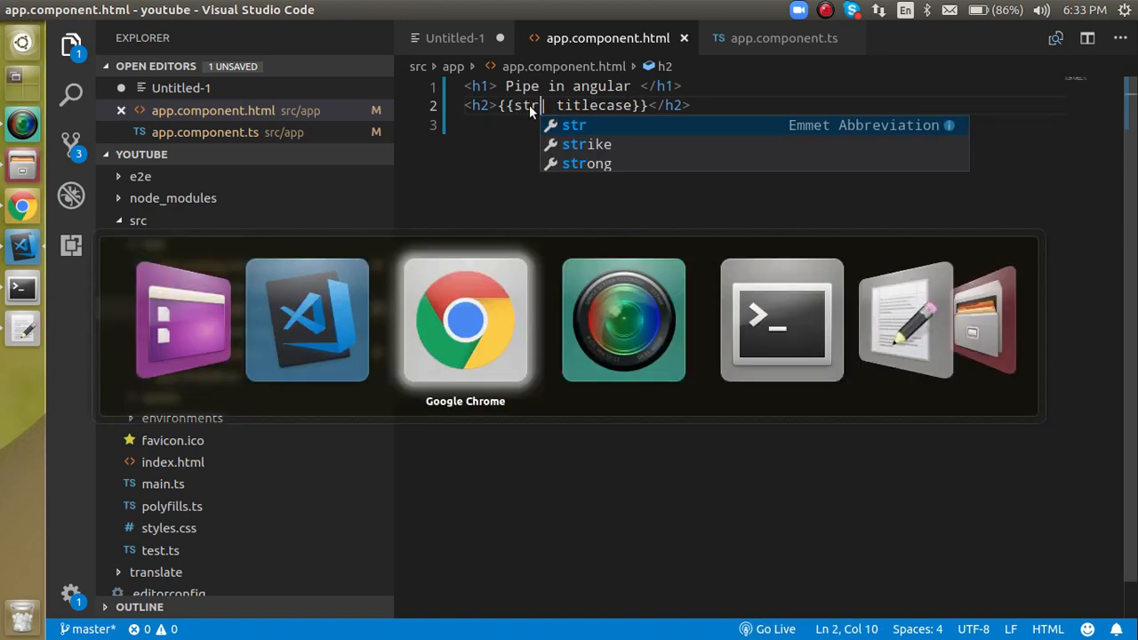
click(465, 320)
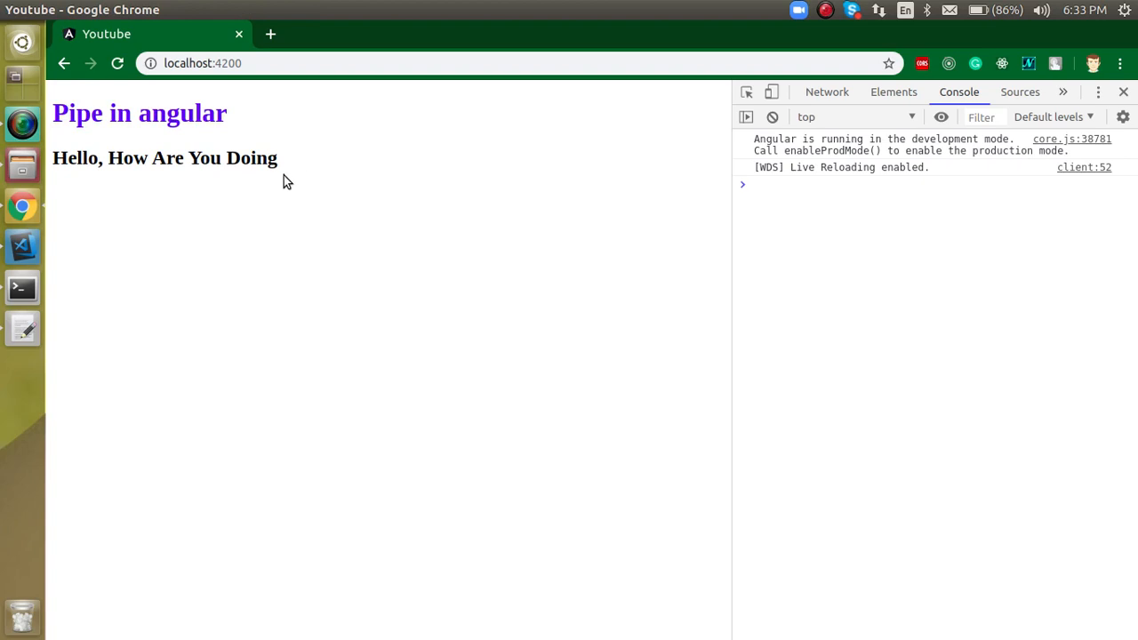
click(22, 247)
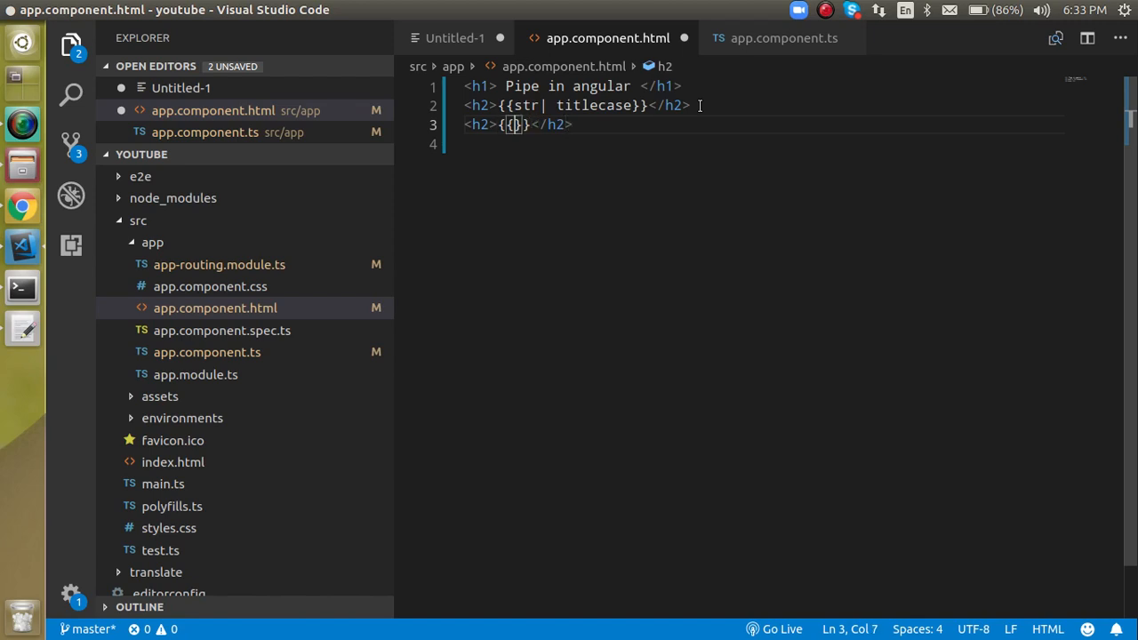
Step: Write a third heading piping str through slice:3:10 and check it in Chrome
text(str)
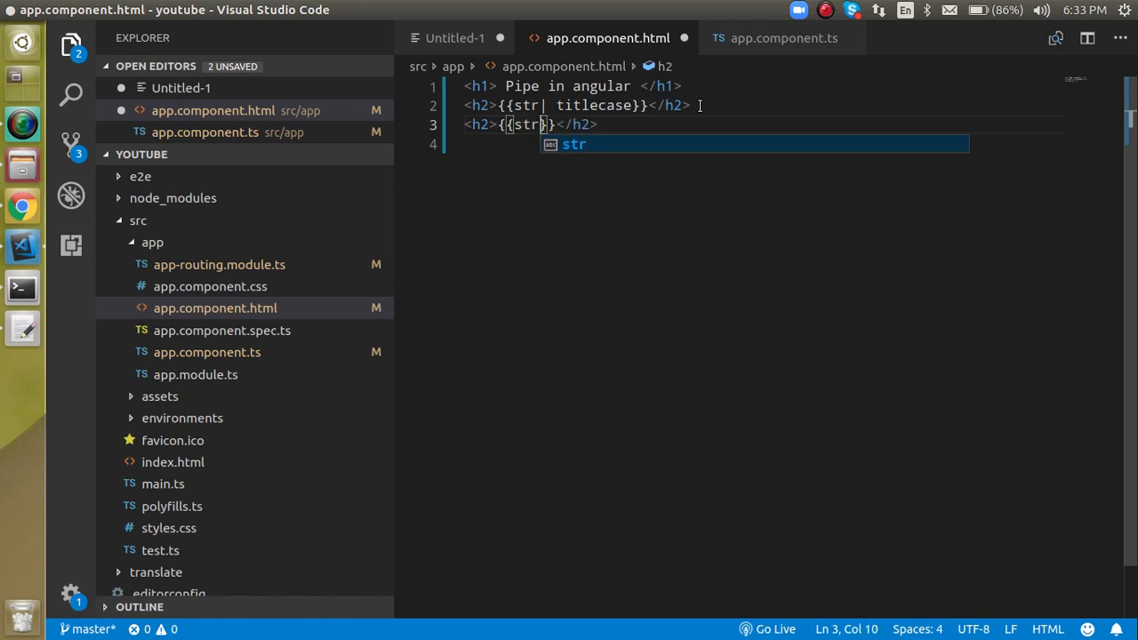
text(|)
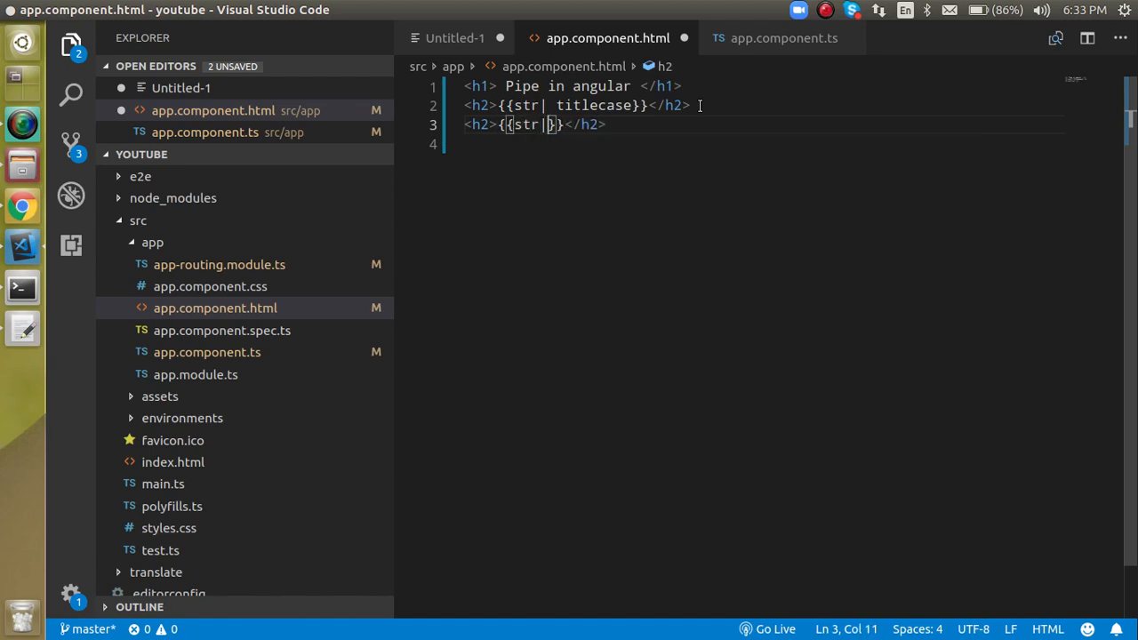
text(s)
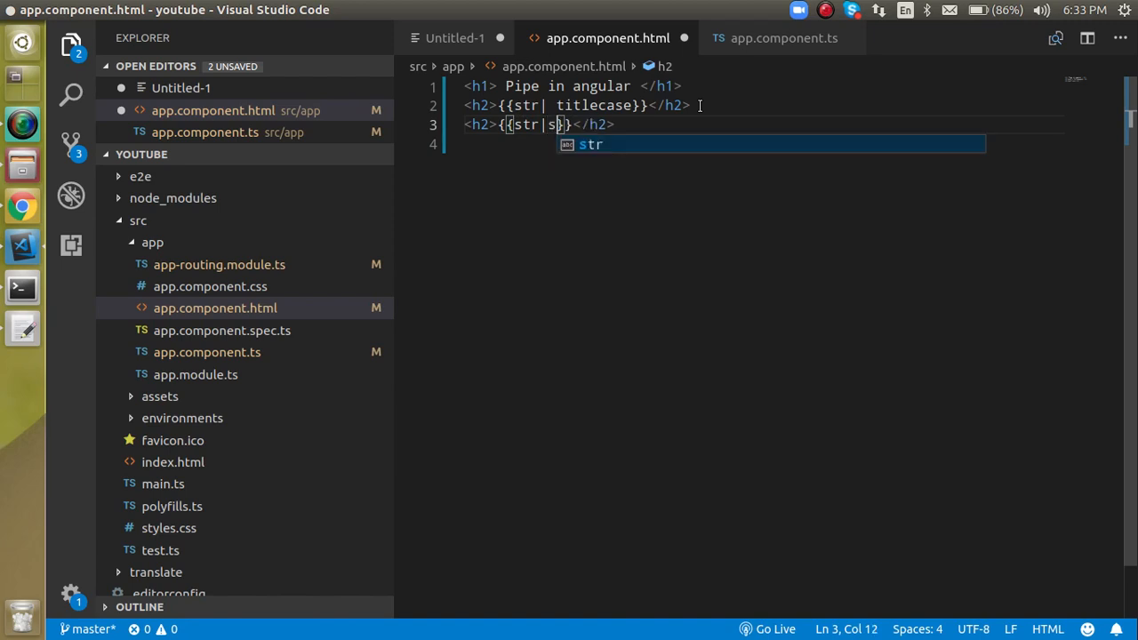
text(lice)
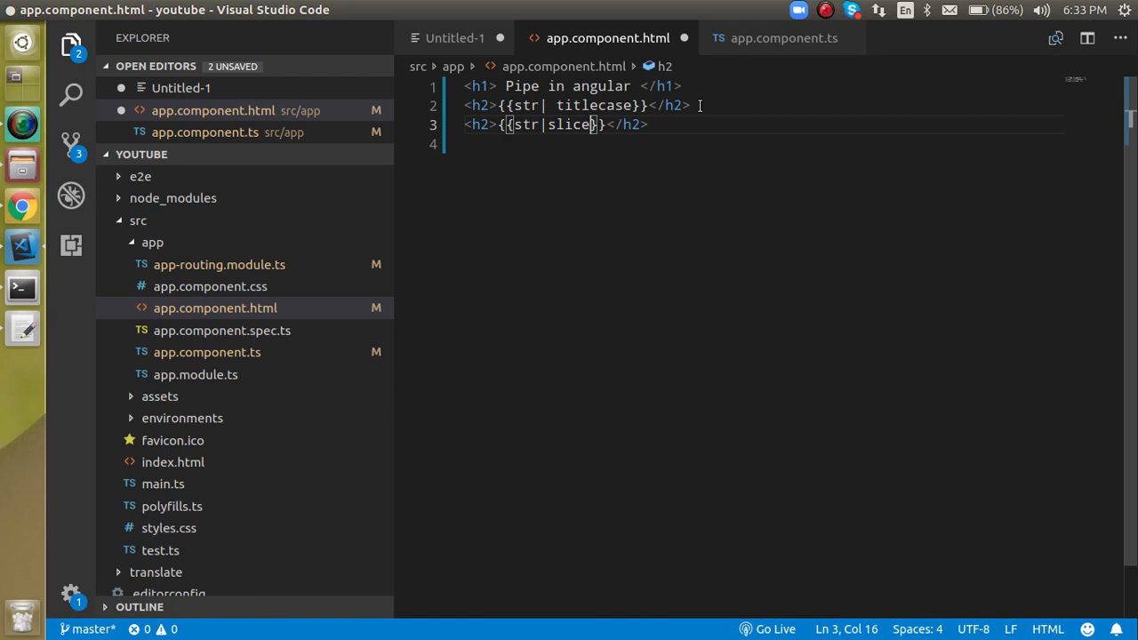
text(:3)
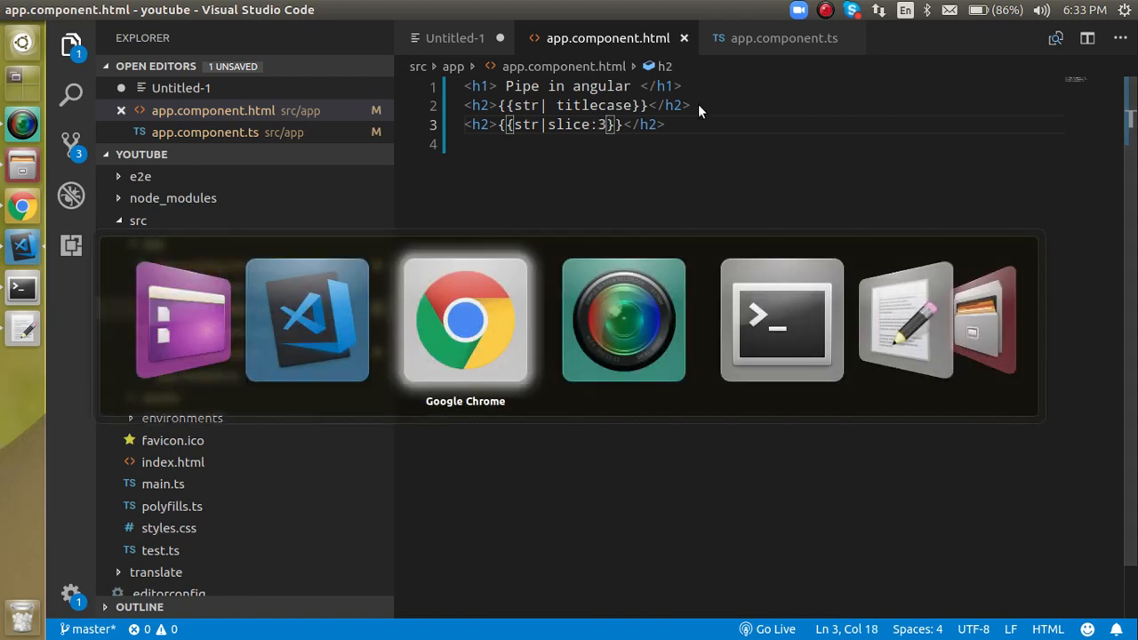
click(465, 320)
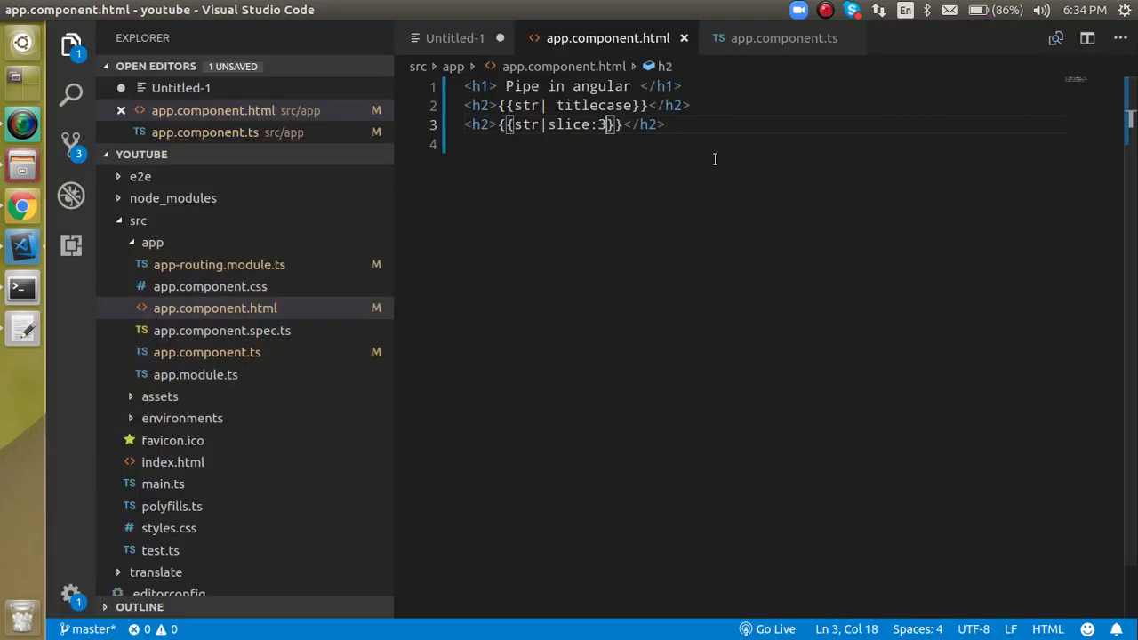
text(:)
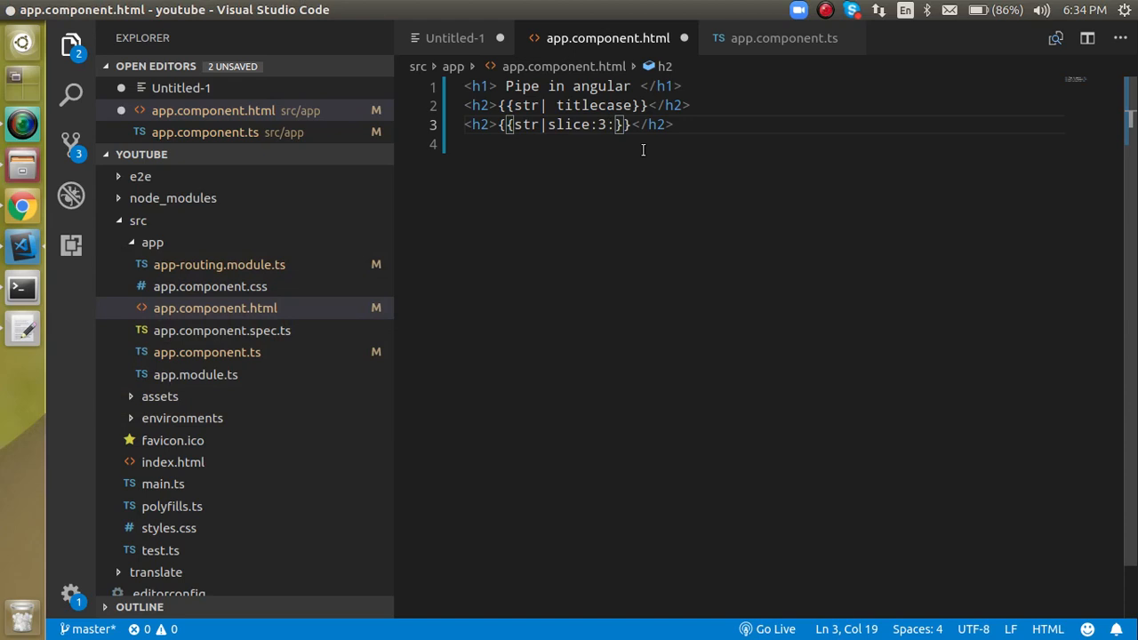
text(10)
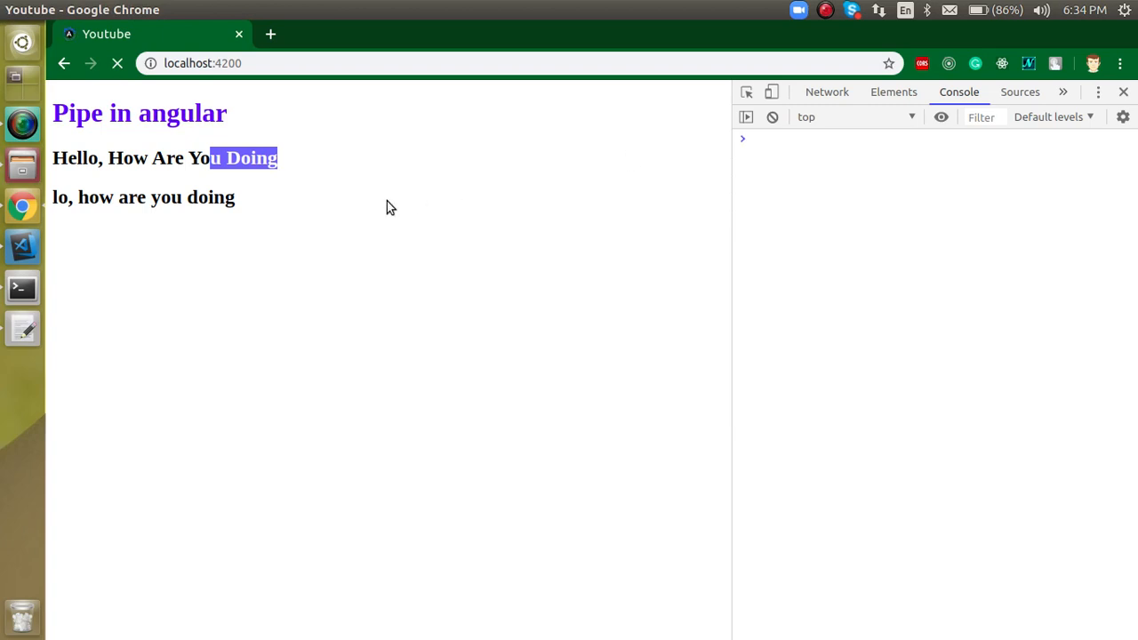
click(117, 63)
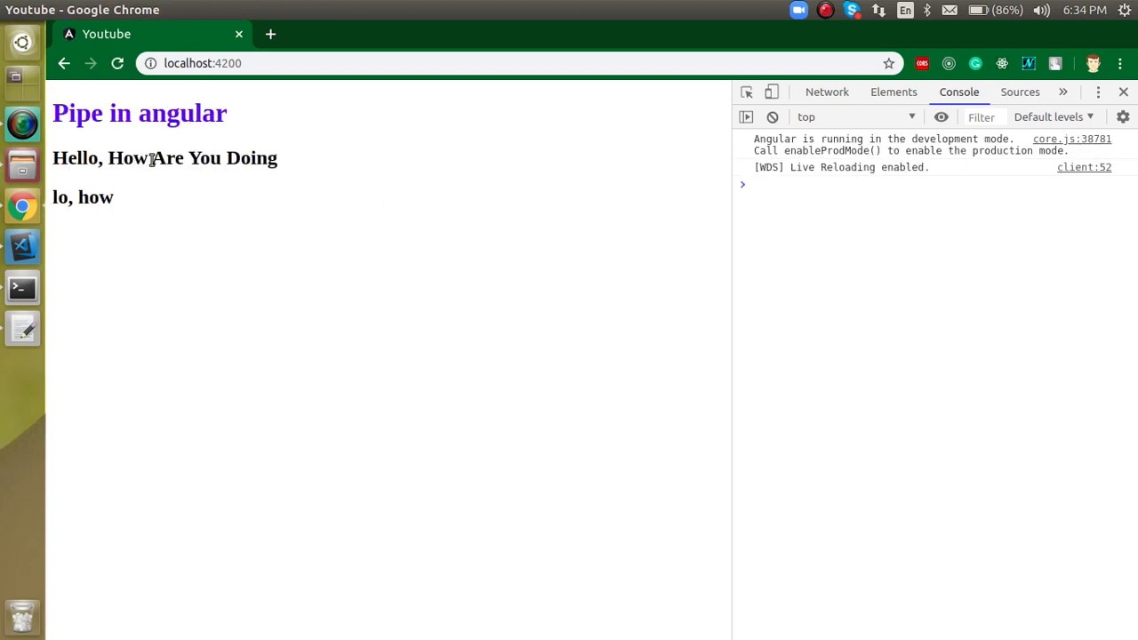
drag(152, 157, 277, 158)
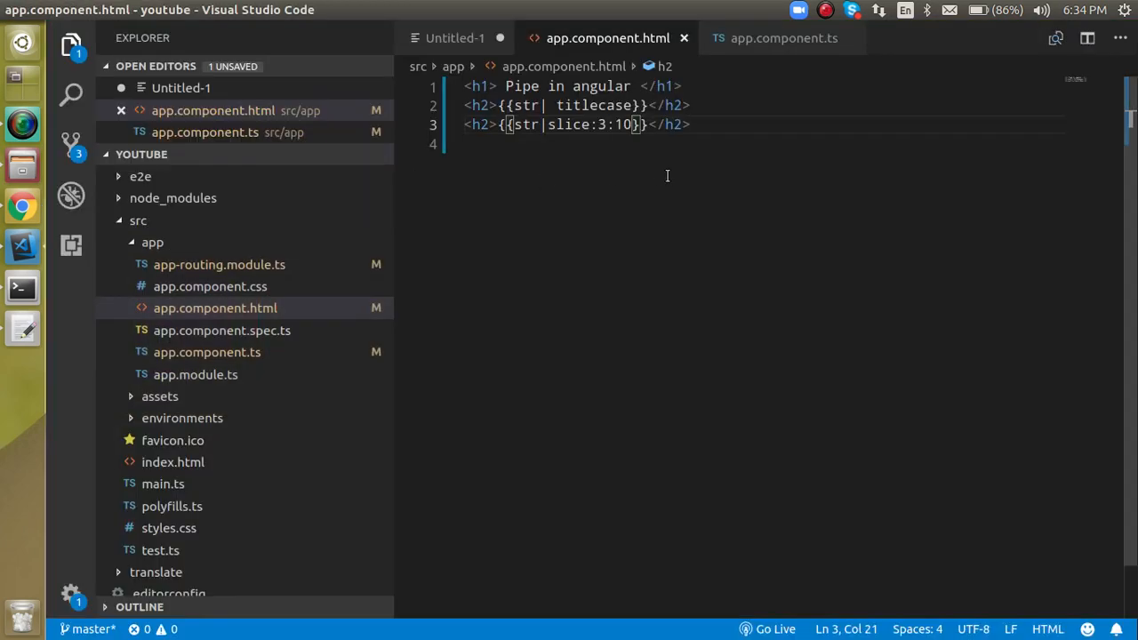
Step: Duplicate the slice heading, switch it to dob without the slice pipe, and view it
key(Enter)
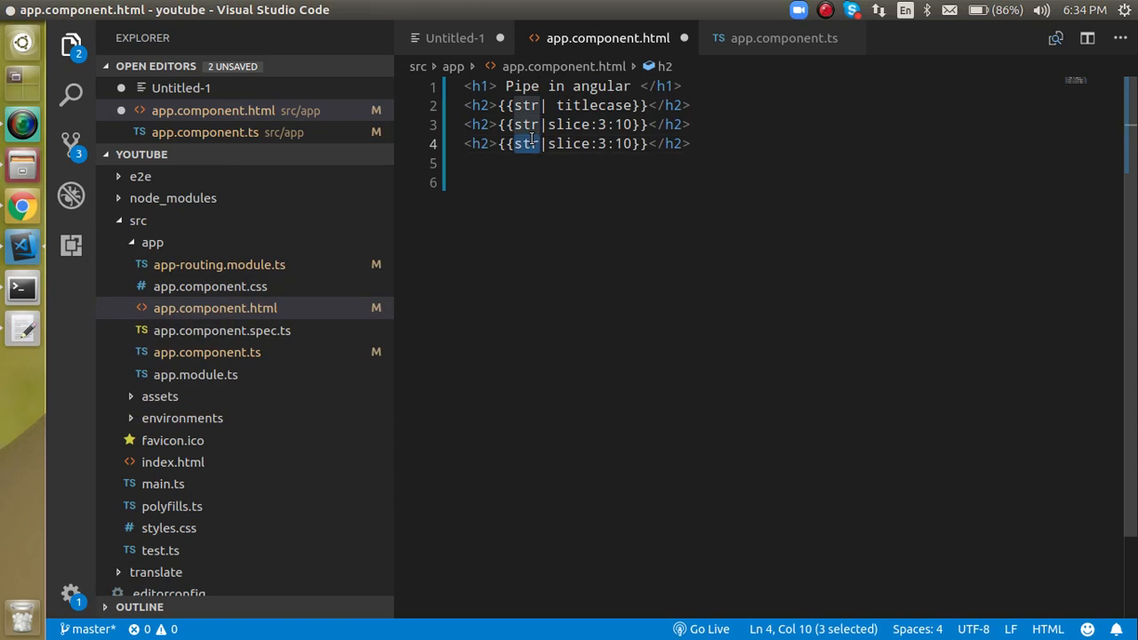
text(dob)
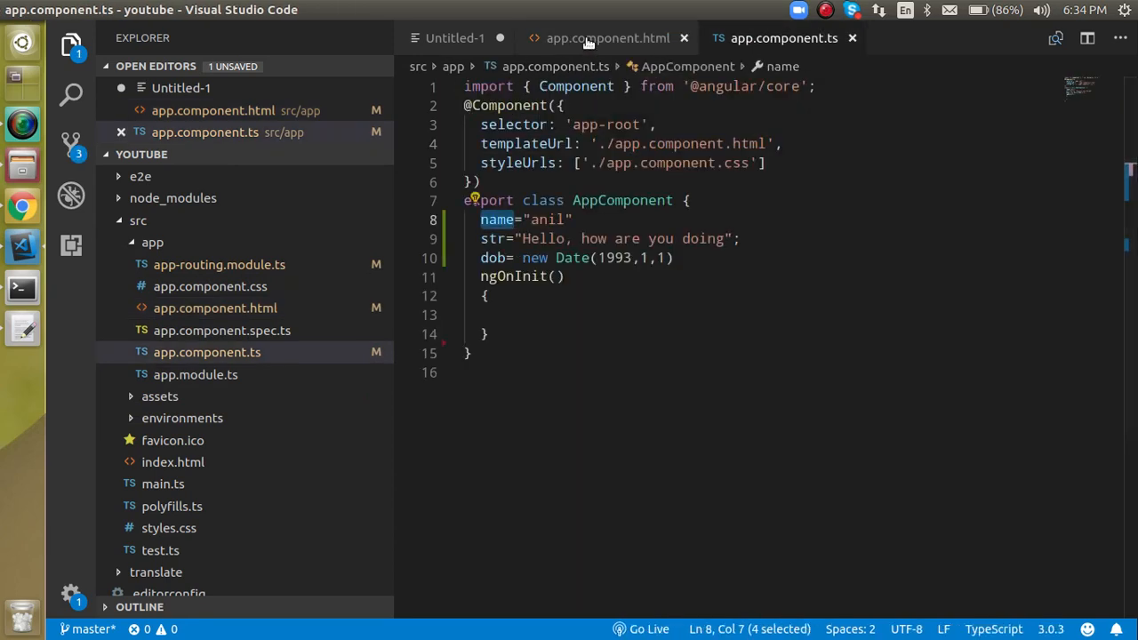
click(608, 37)
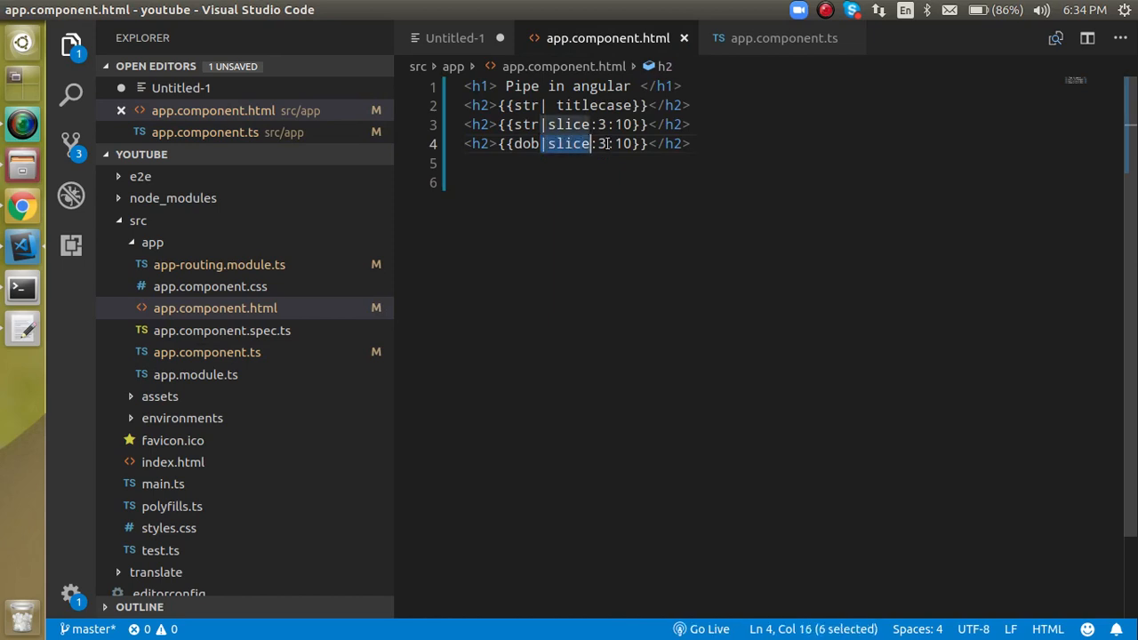
key(Delete)
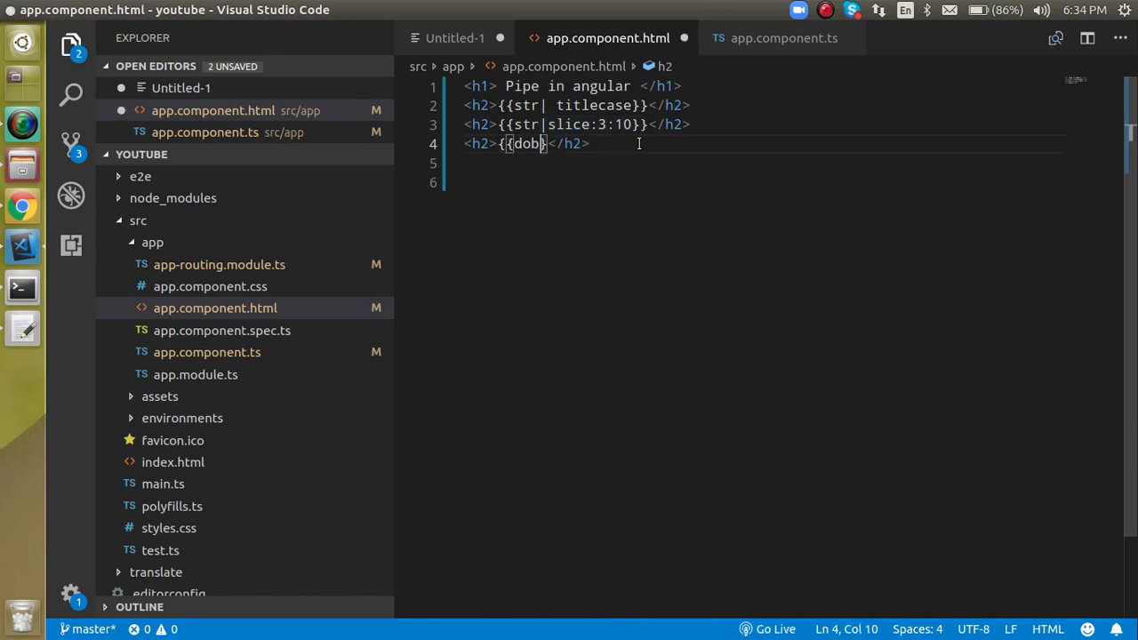
text(})
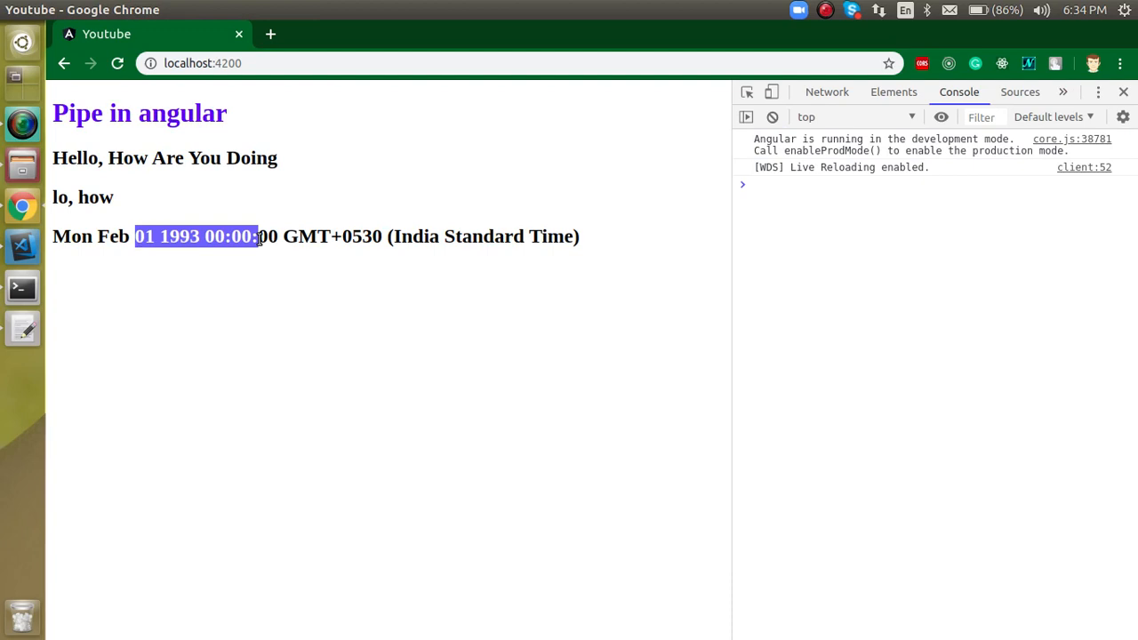
click(22, 247)
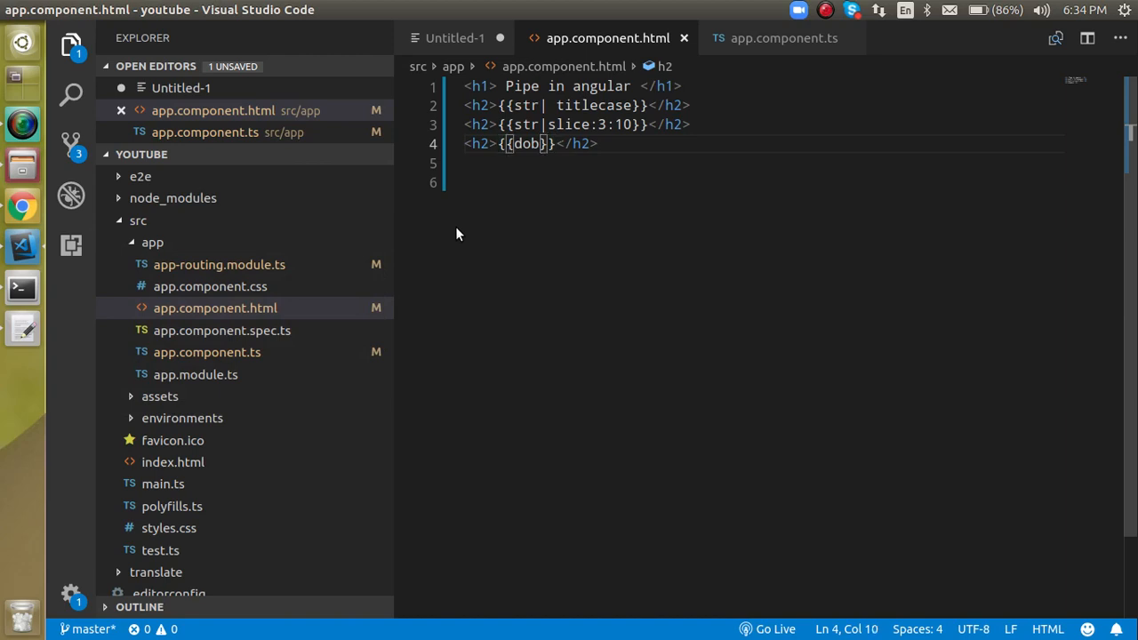
Step: Pipe dob through the date pipe and check the default date format in Chrome
text(|date)
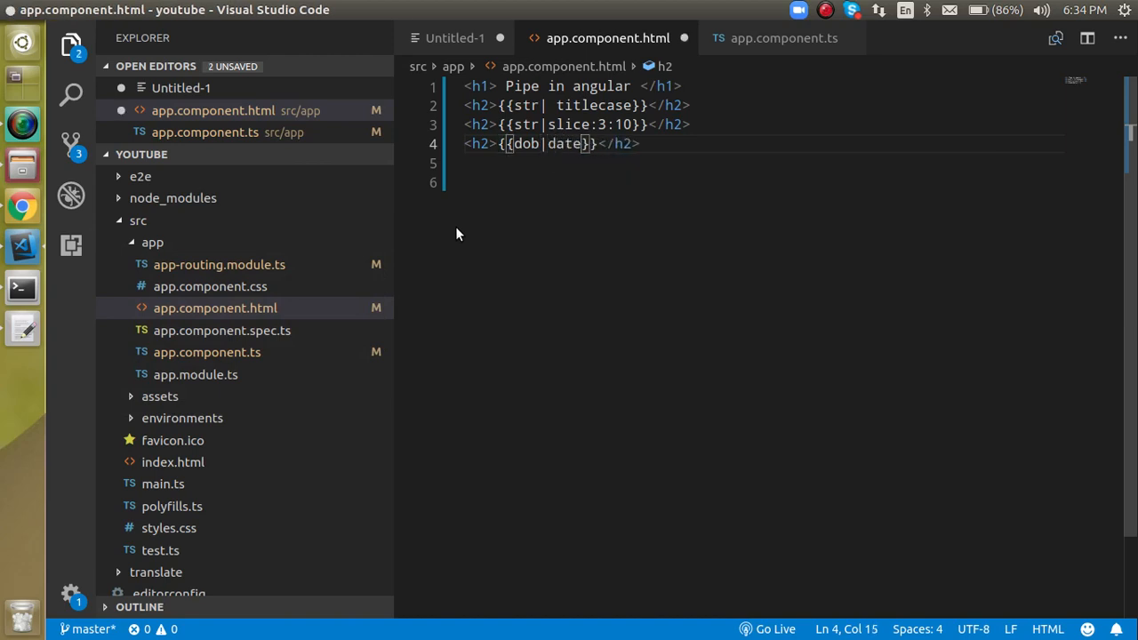
click(21, 206)
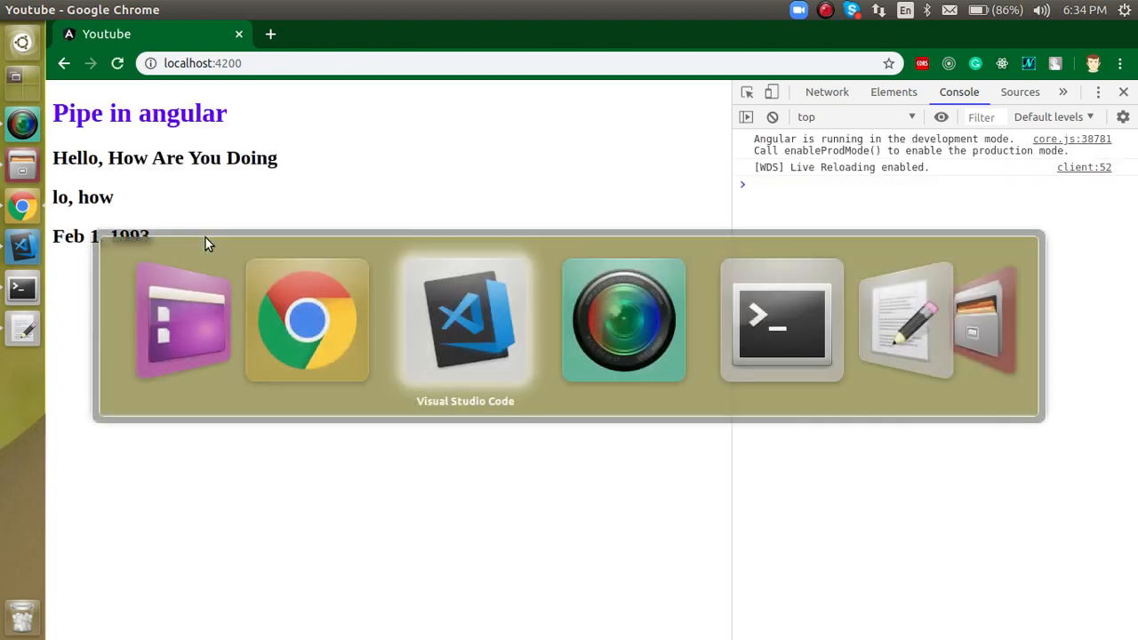
click(465, 320)
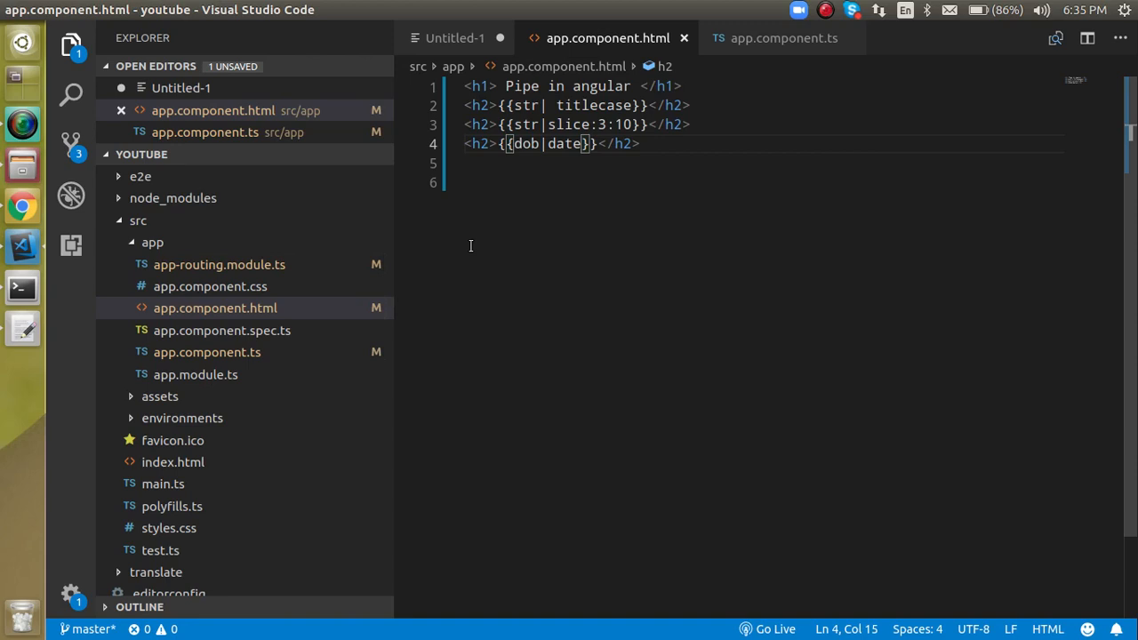
Step: Add the 'fullDate' format, save, and confirm Monday, February 1, 1993 in Chrome
text(:)
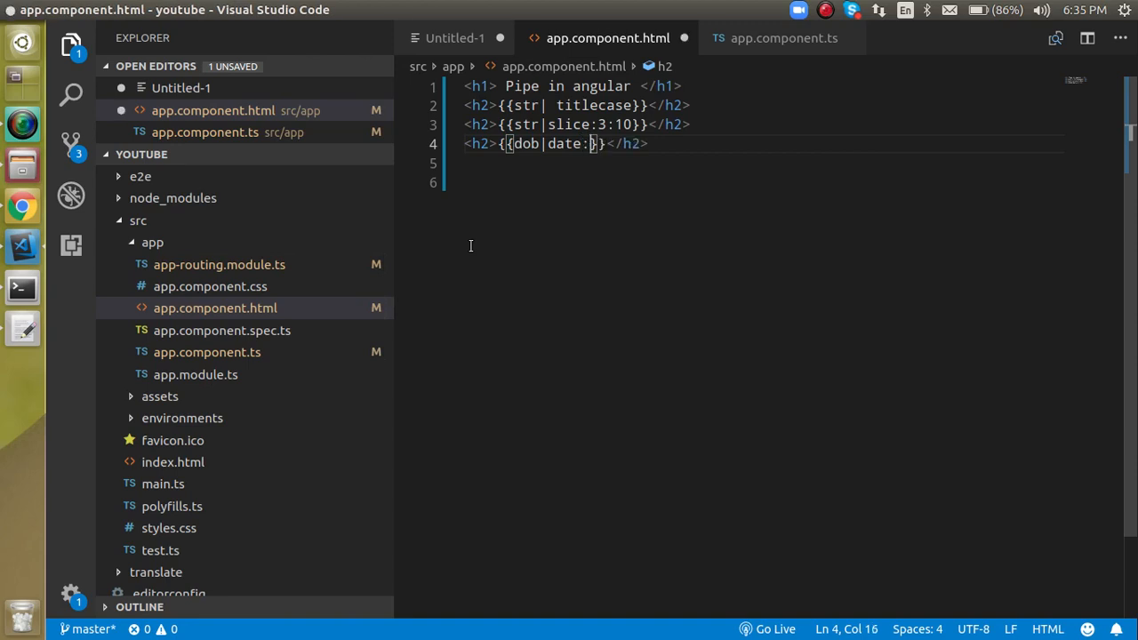
text('fu)
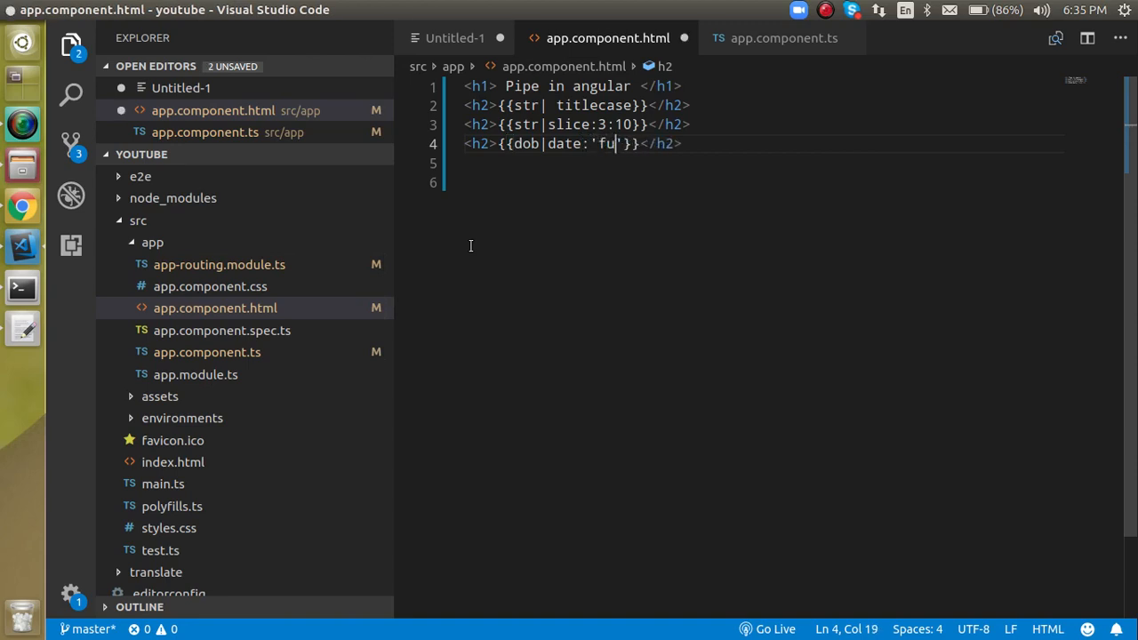
text(ldate)
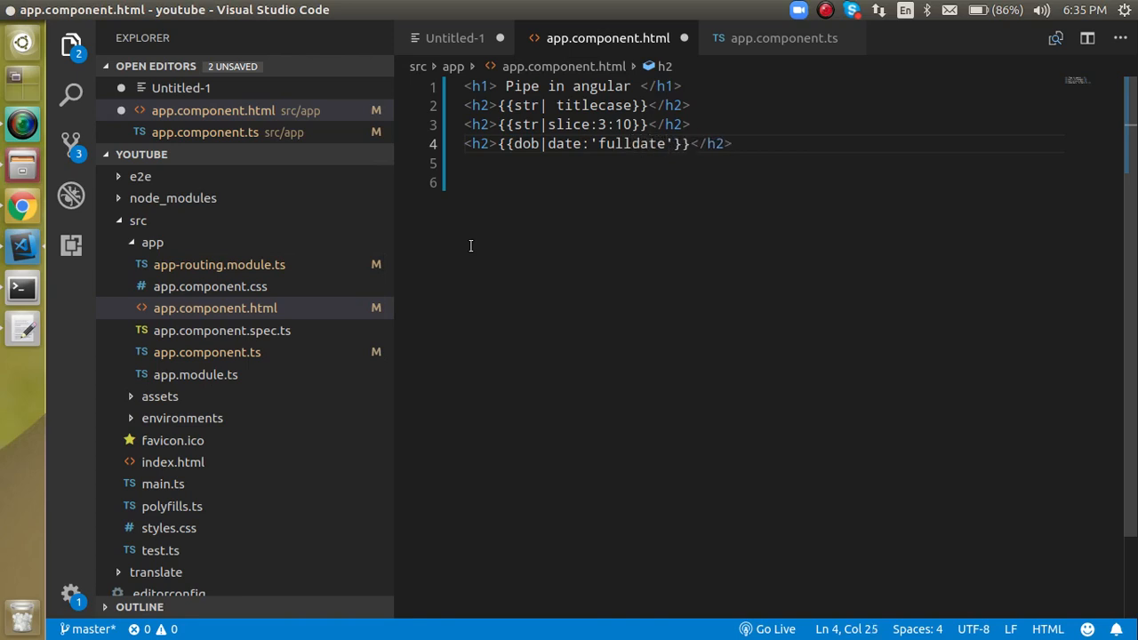
key(ctrl+s)
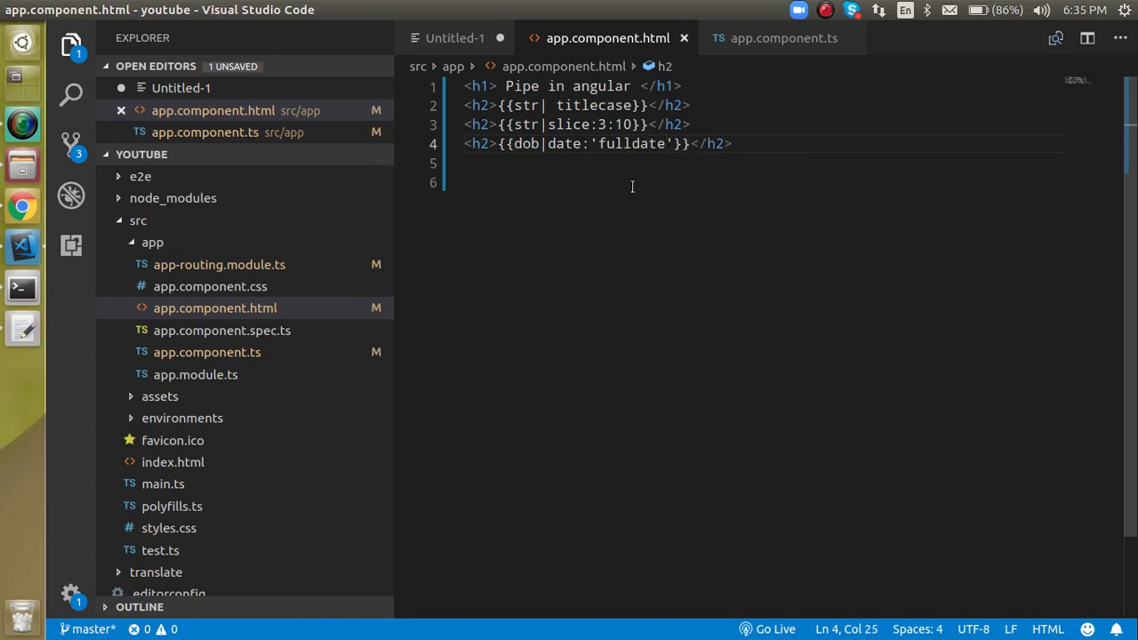
click(639, 143)
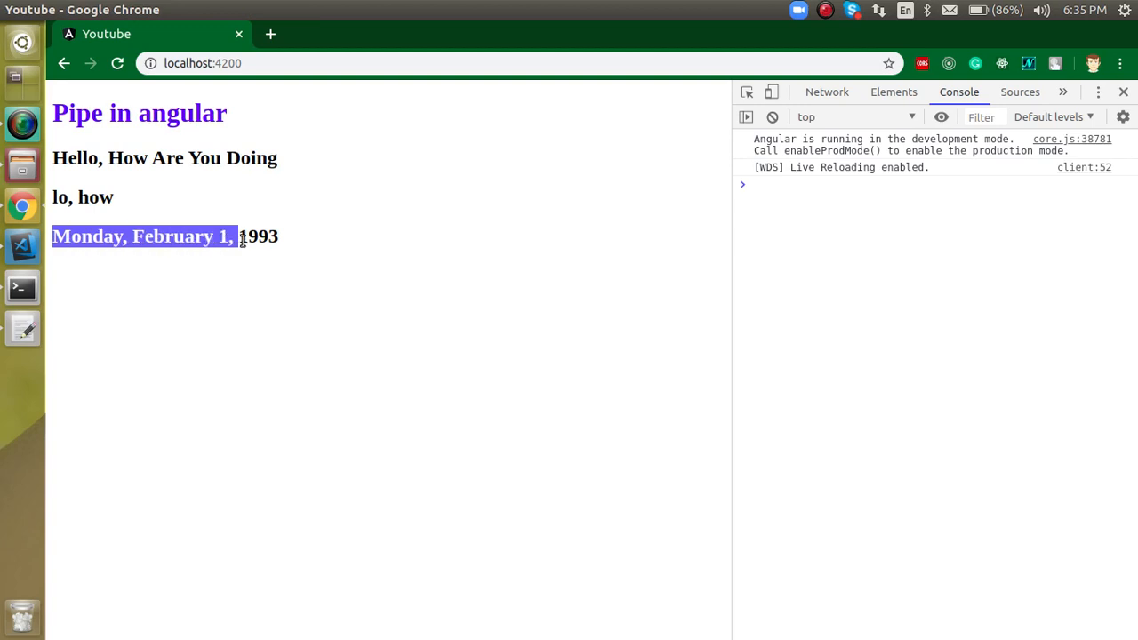
click(279, 241)
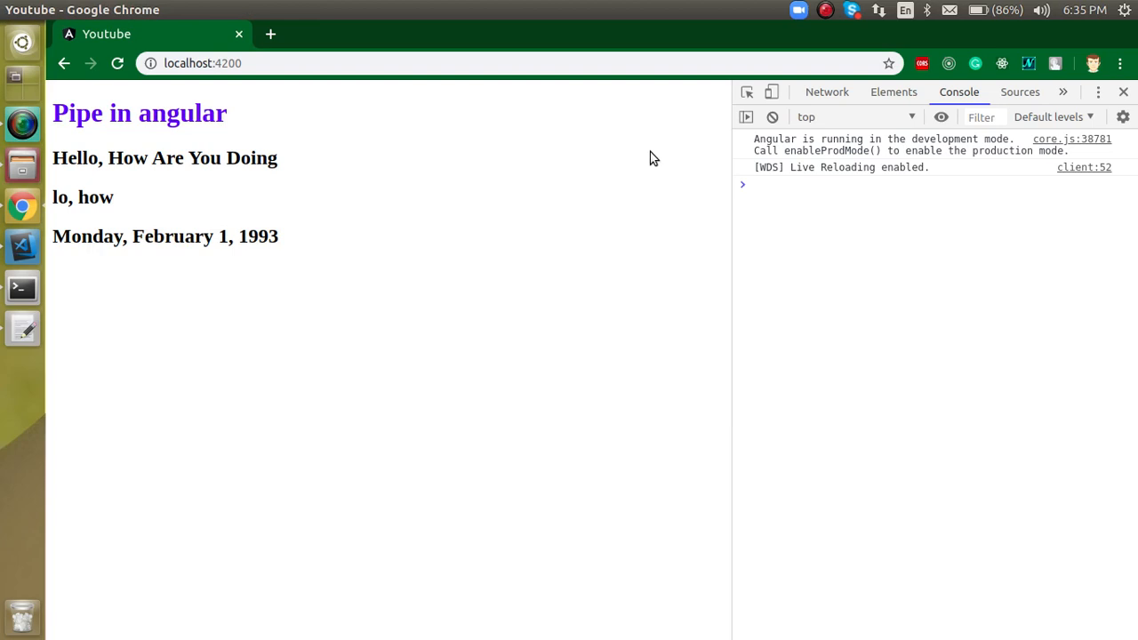
click(21, 246)
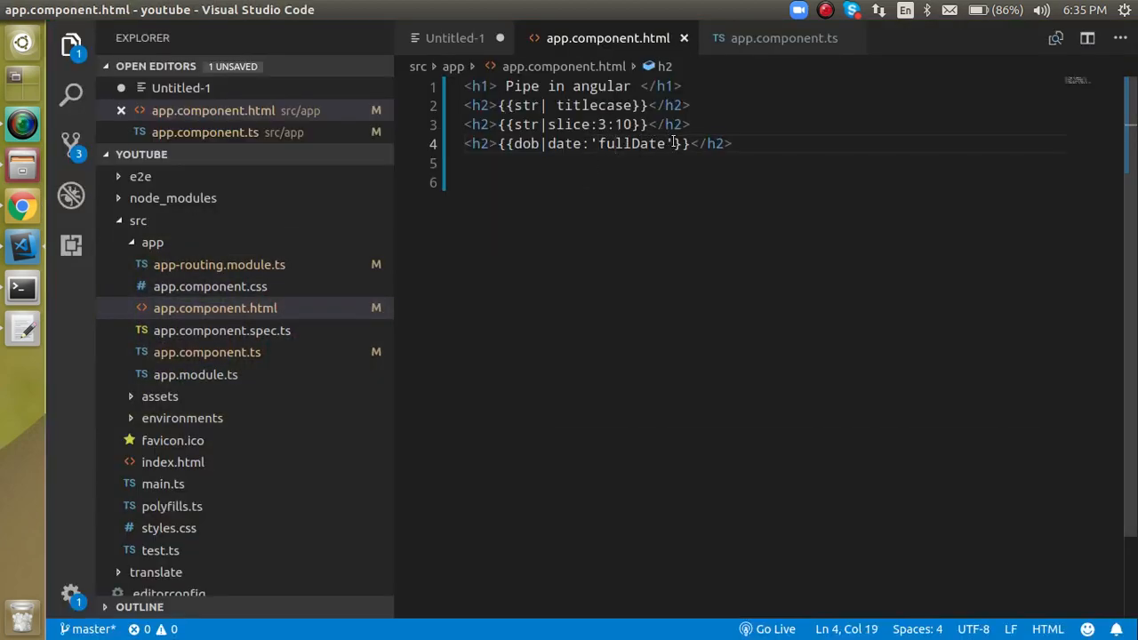
Step: Append | uppercase after the fullDate pipe and view MONDAY, FEBRUARY 1, 1993
text(|)
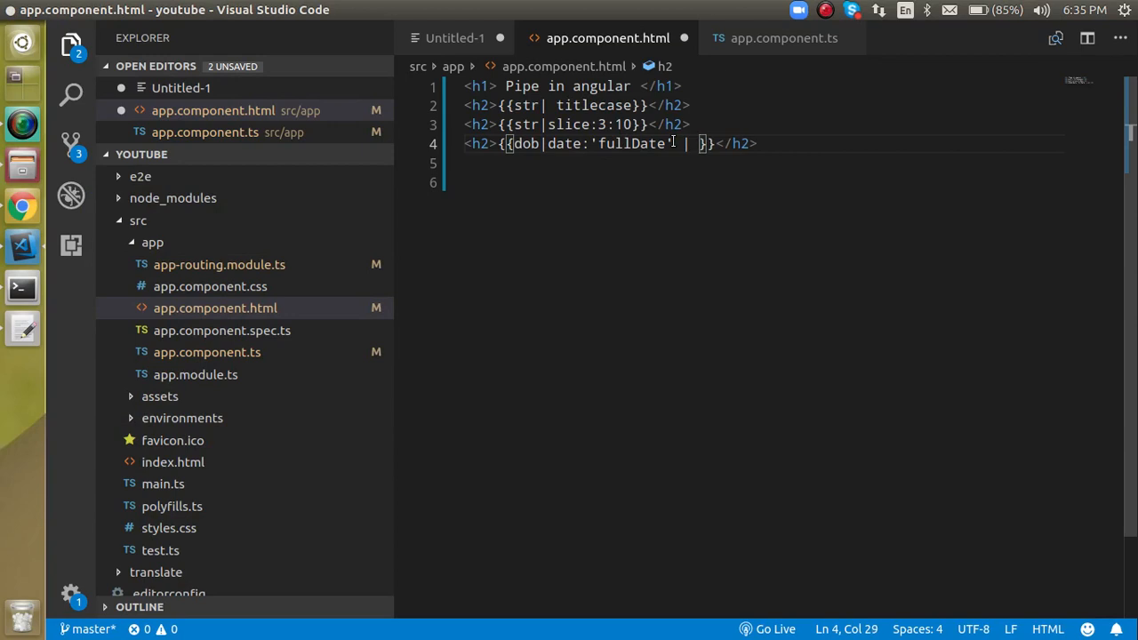
text(u)
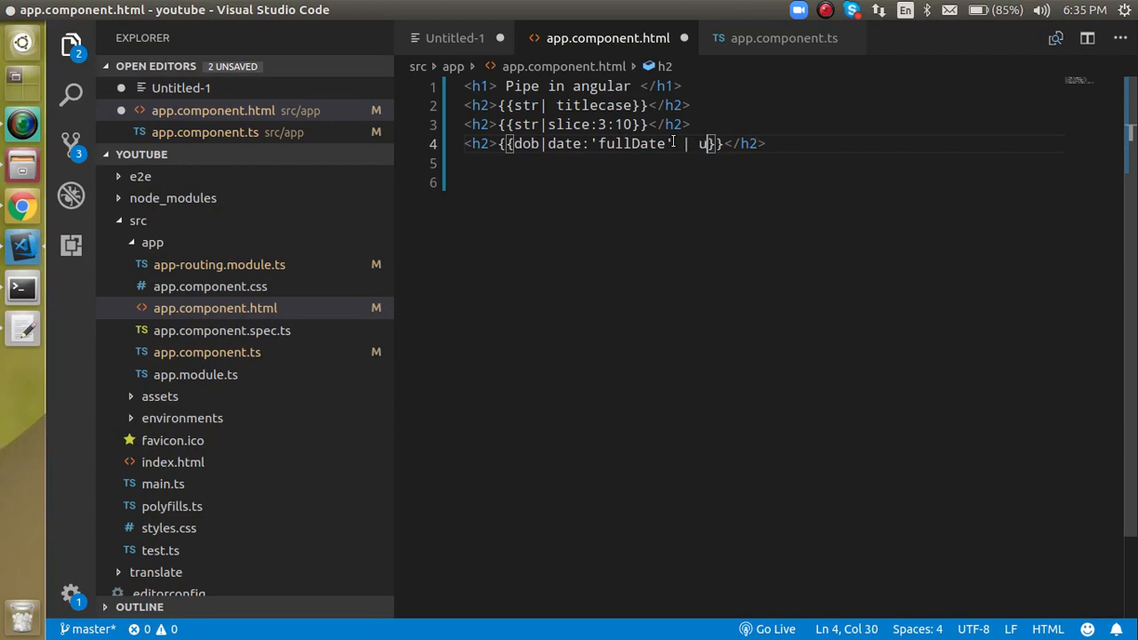
text(pp)
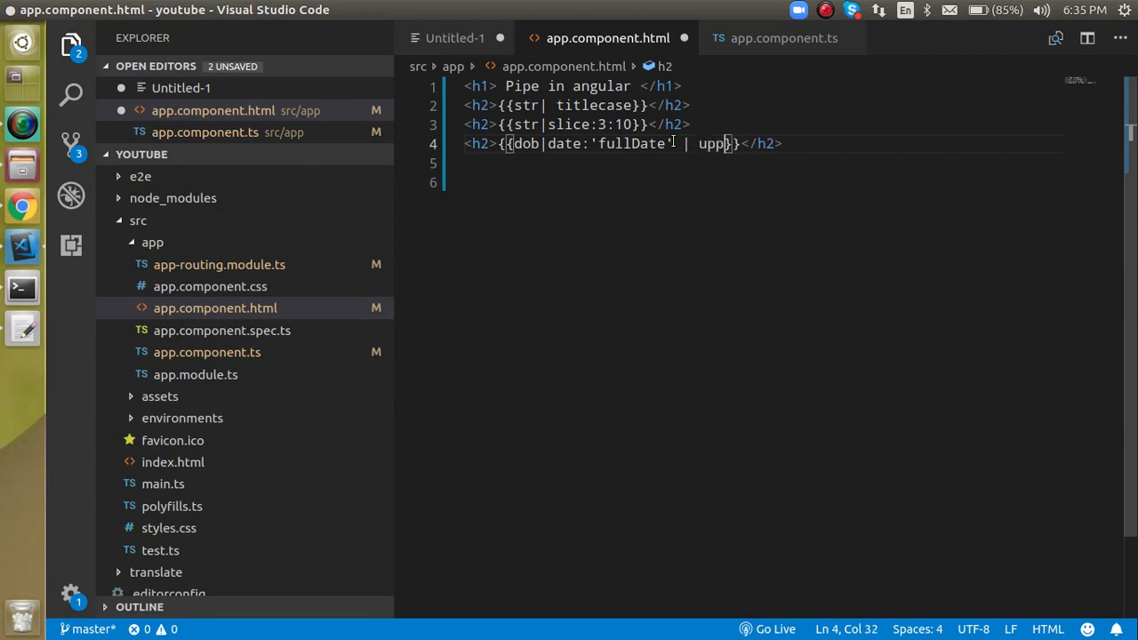
text(ercas)
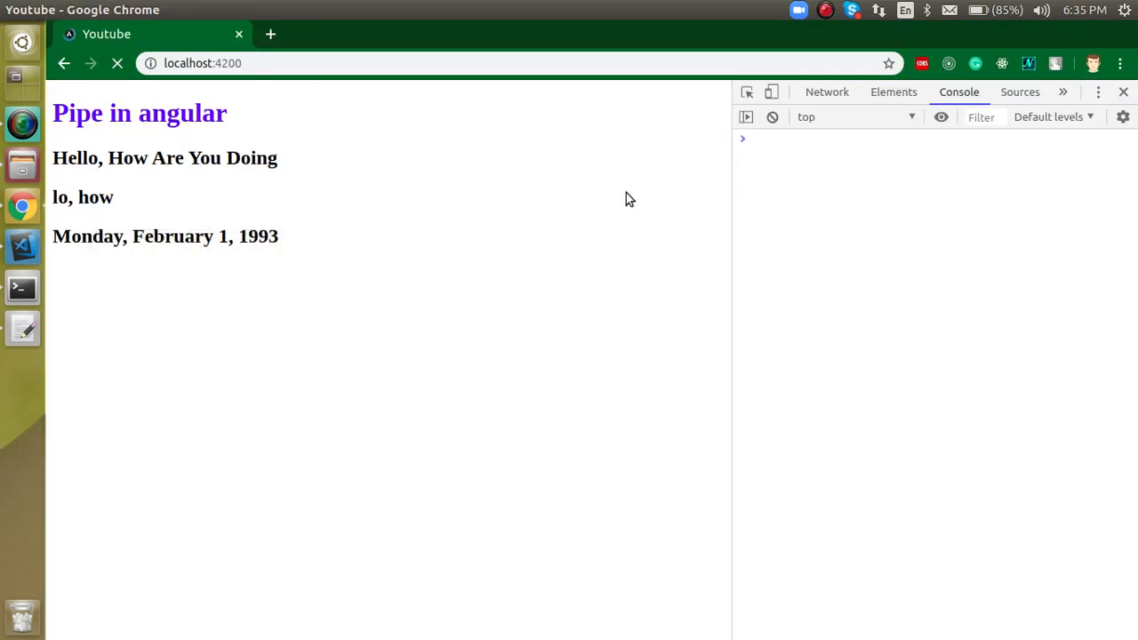
click(116, 63)
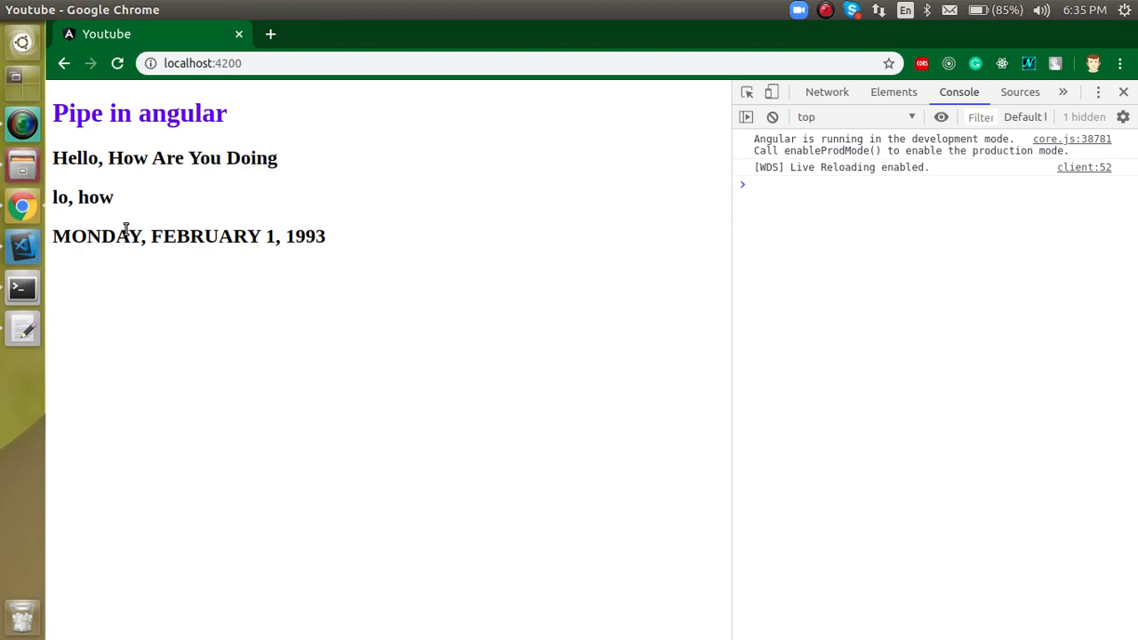
drag(129, 235, 302, 235)
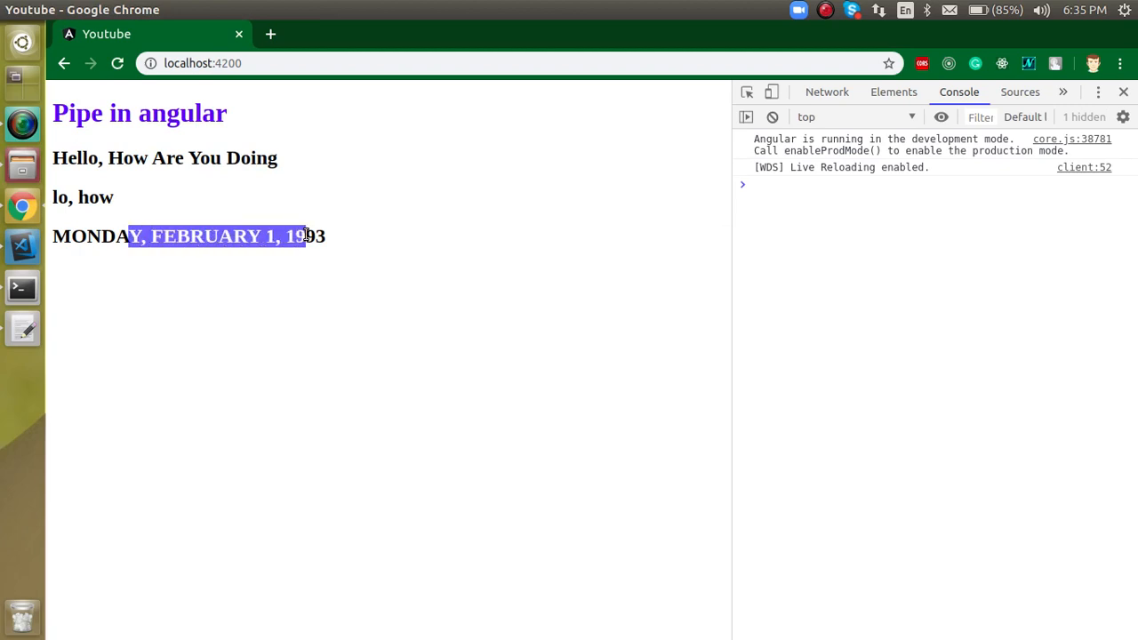